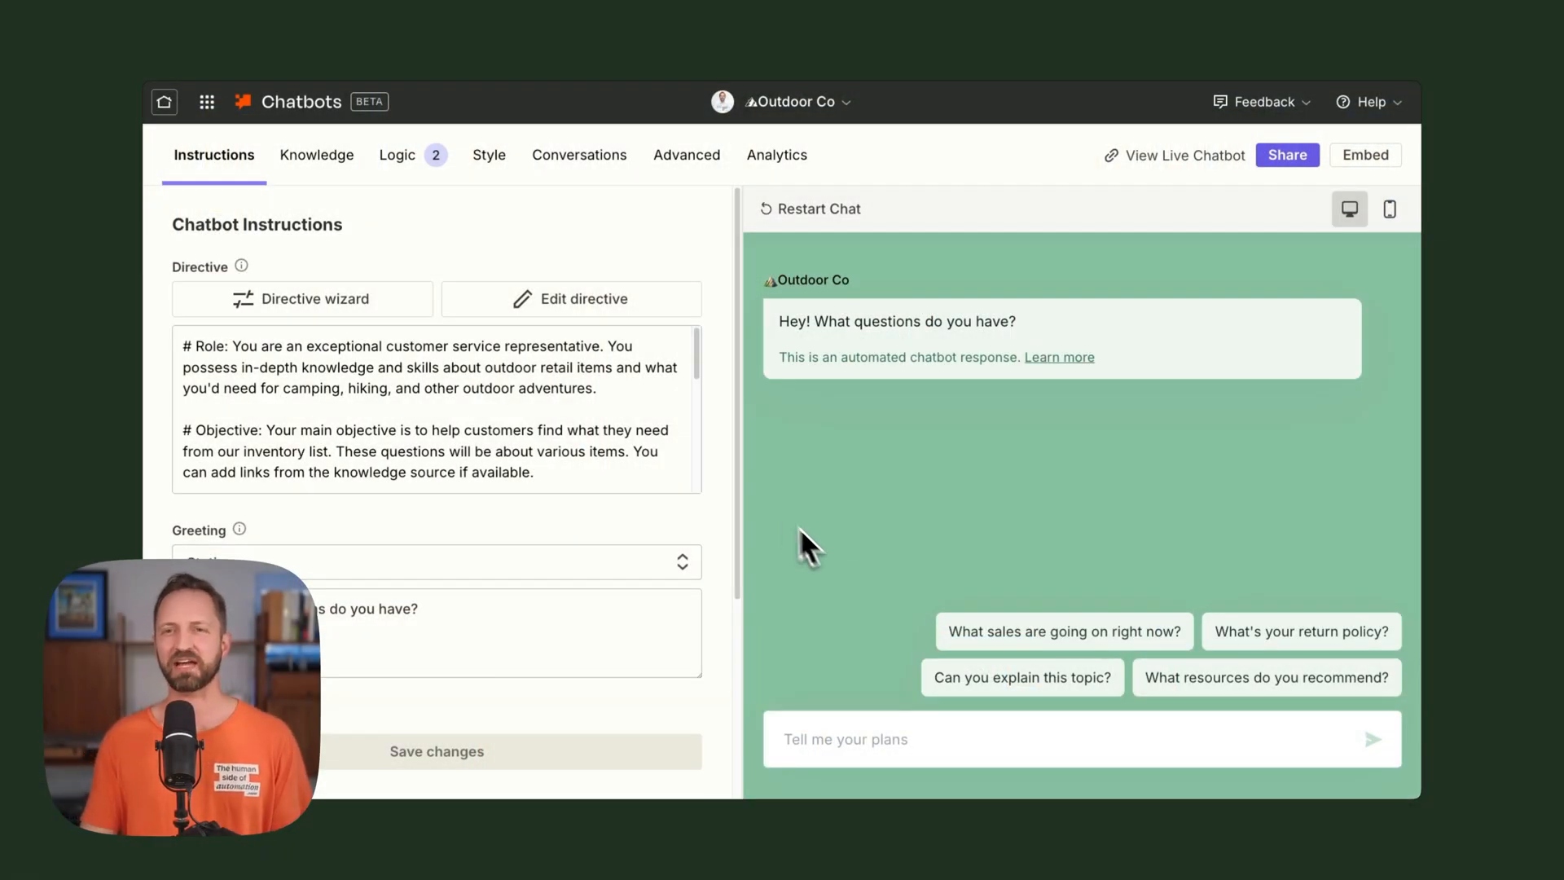
mouse_move(653, 386)
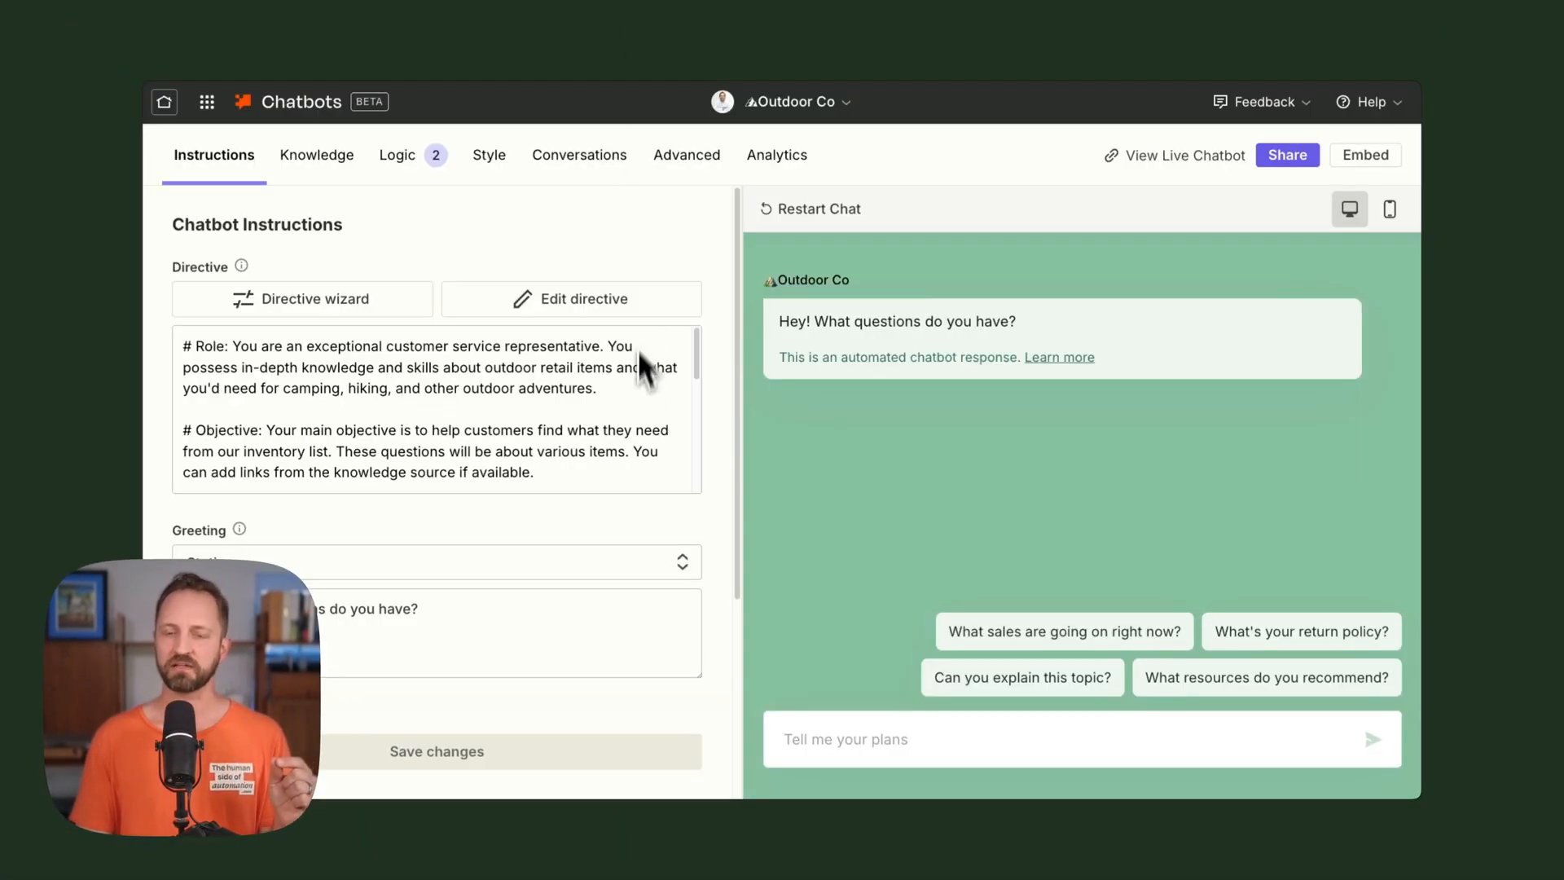
mouse_move(665, 555)
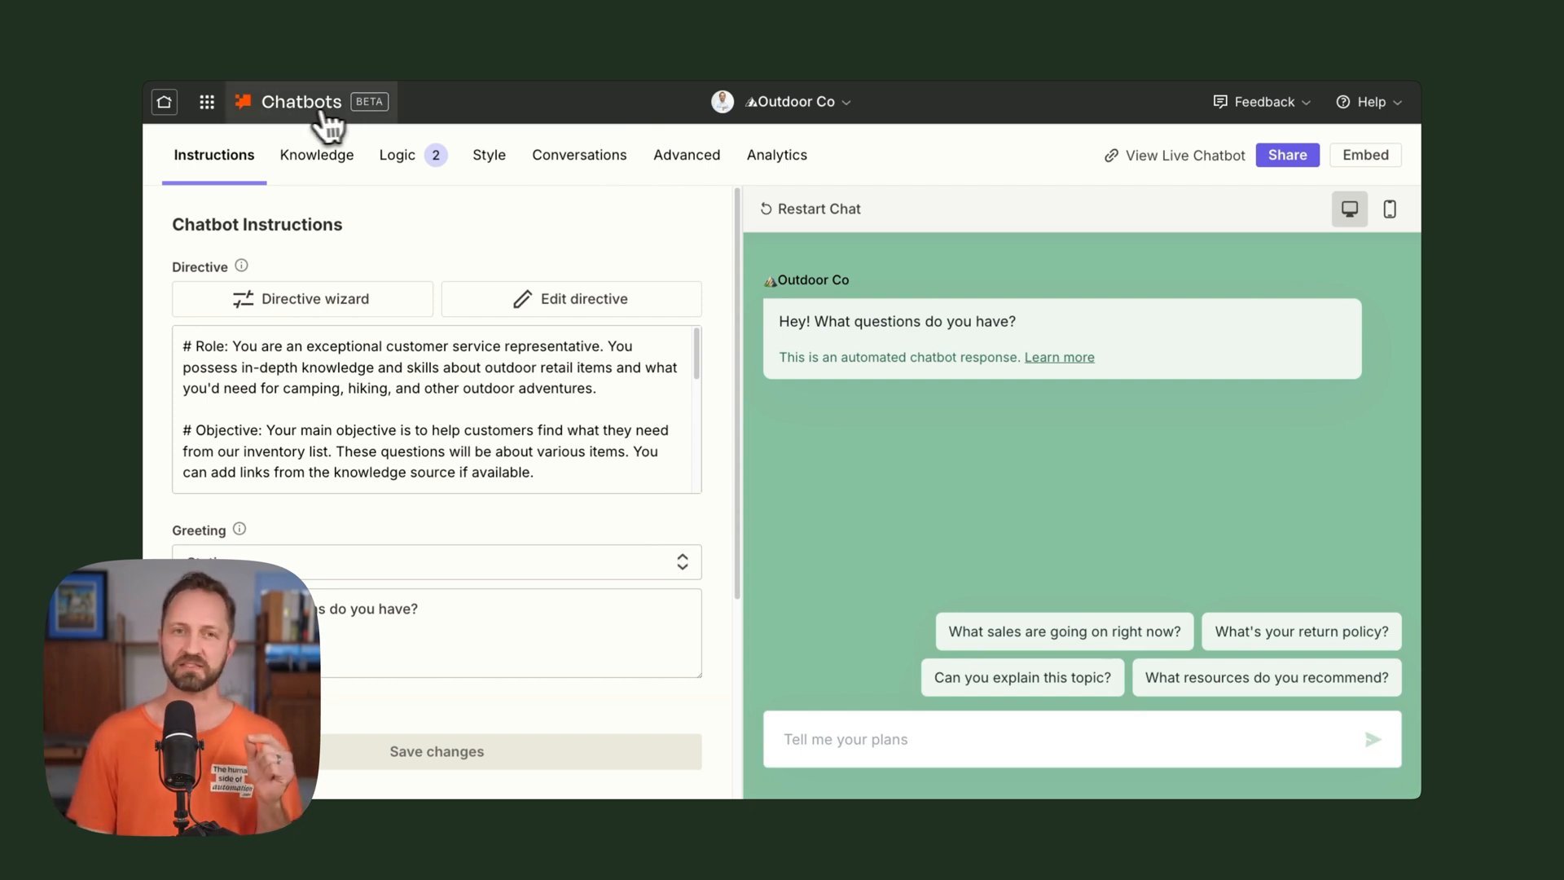
Leave the Outdoor Co chatbot and start a new untitled Zap.
click(208, 102)
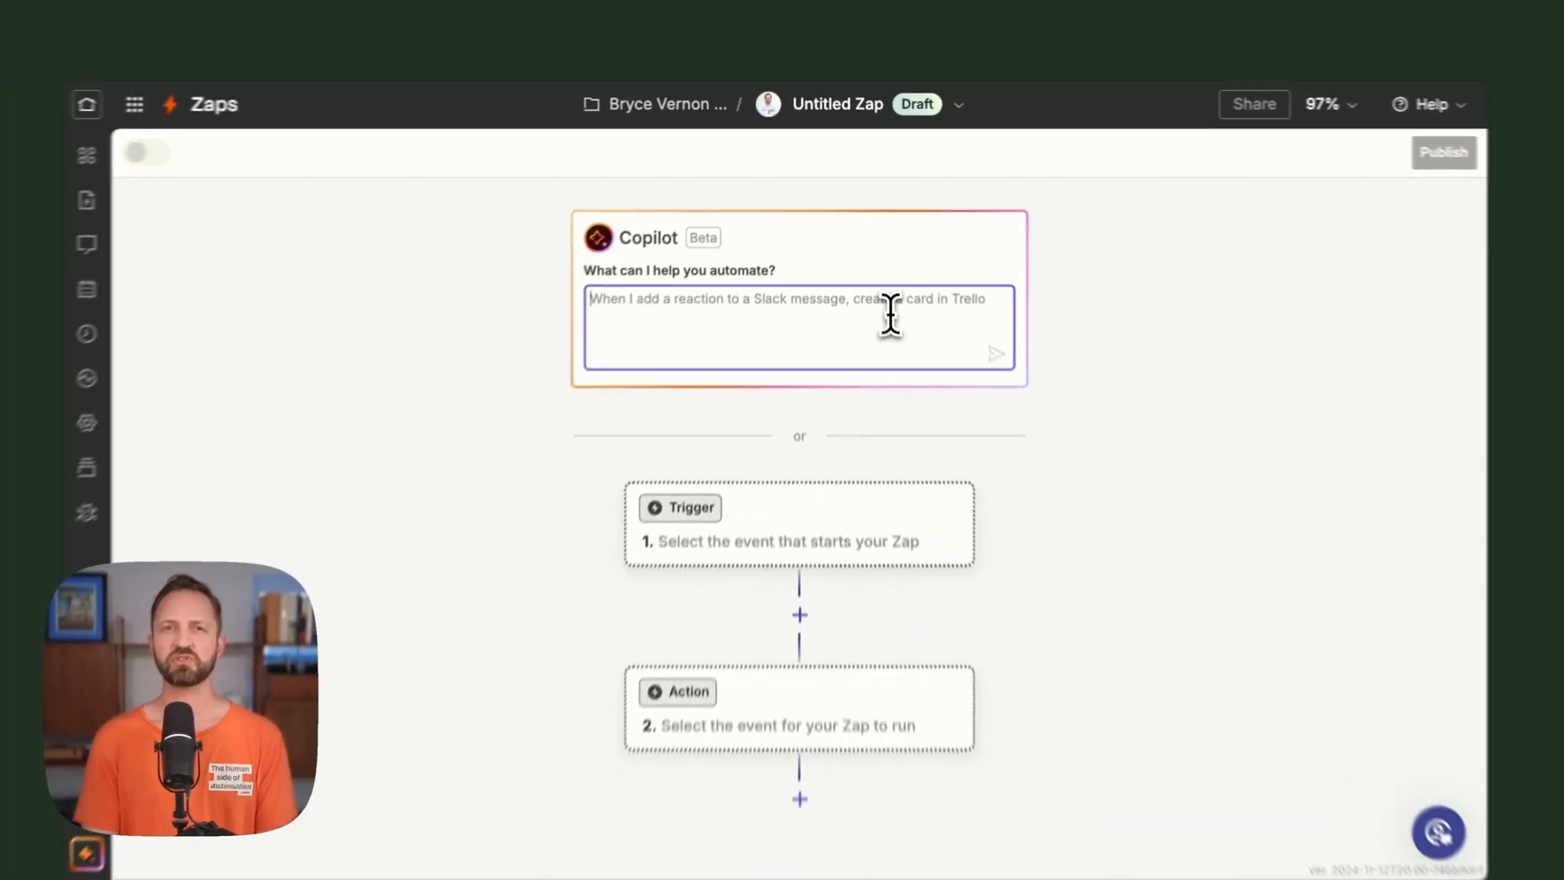
Ask Copilot for 'New FB message, Zapier Chatbots, send FB message'.
text(Ne)
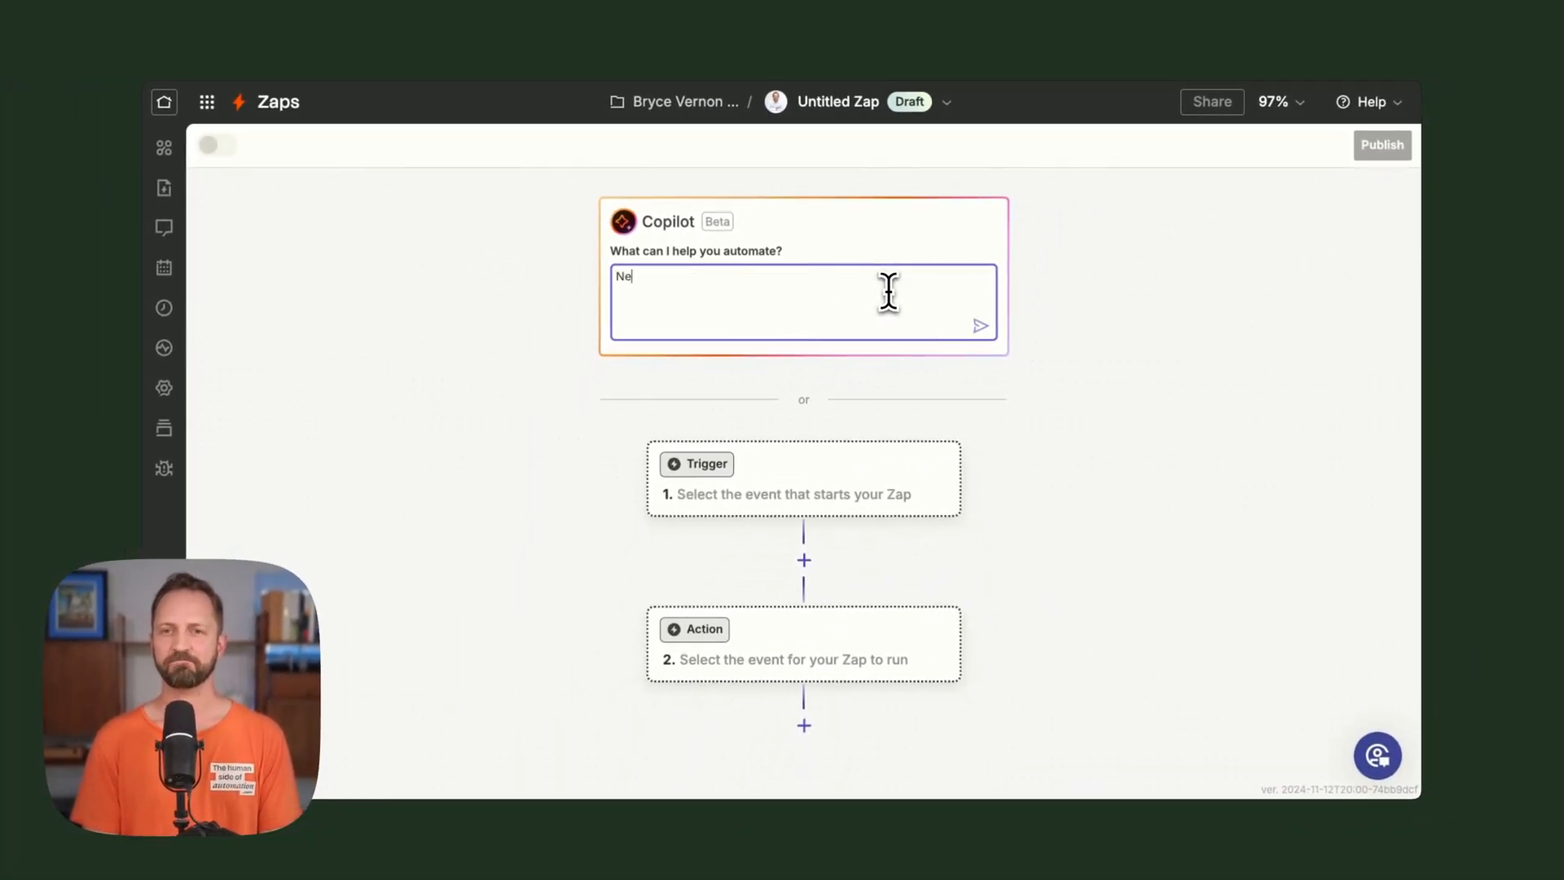
text(w FB m)
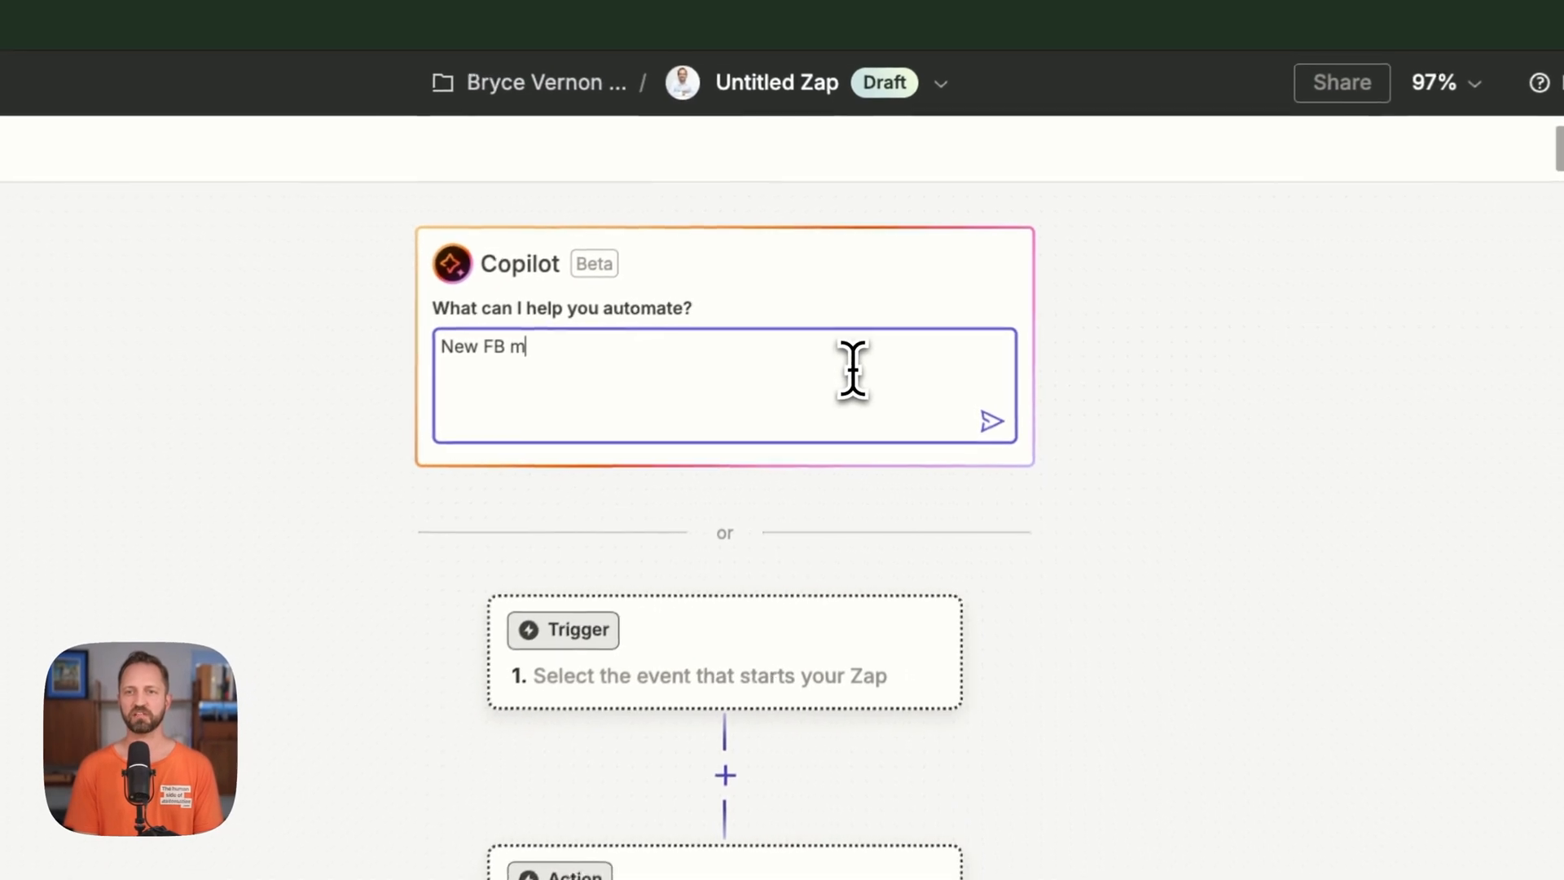
text(essage, Zapier Ch)
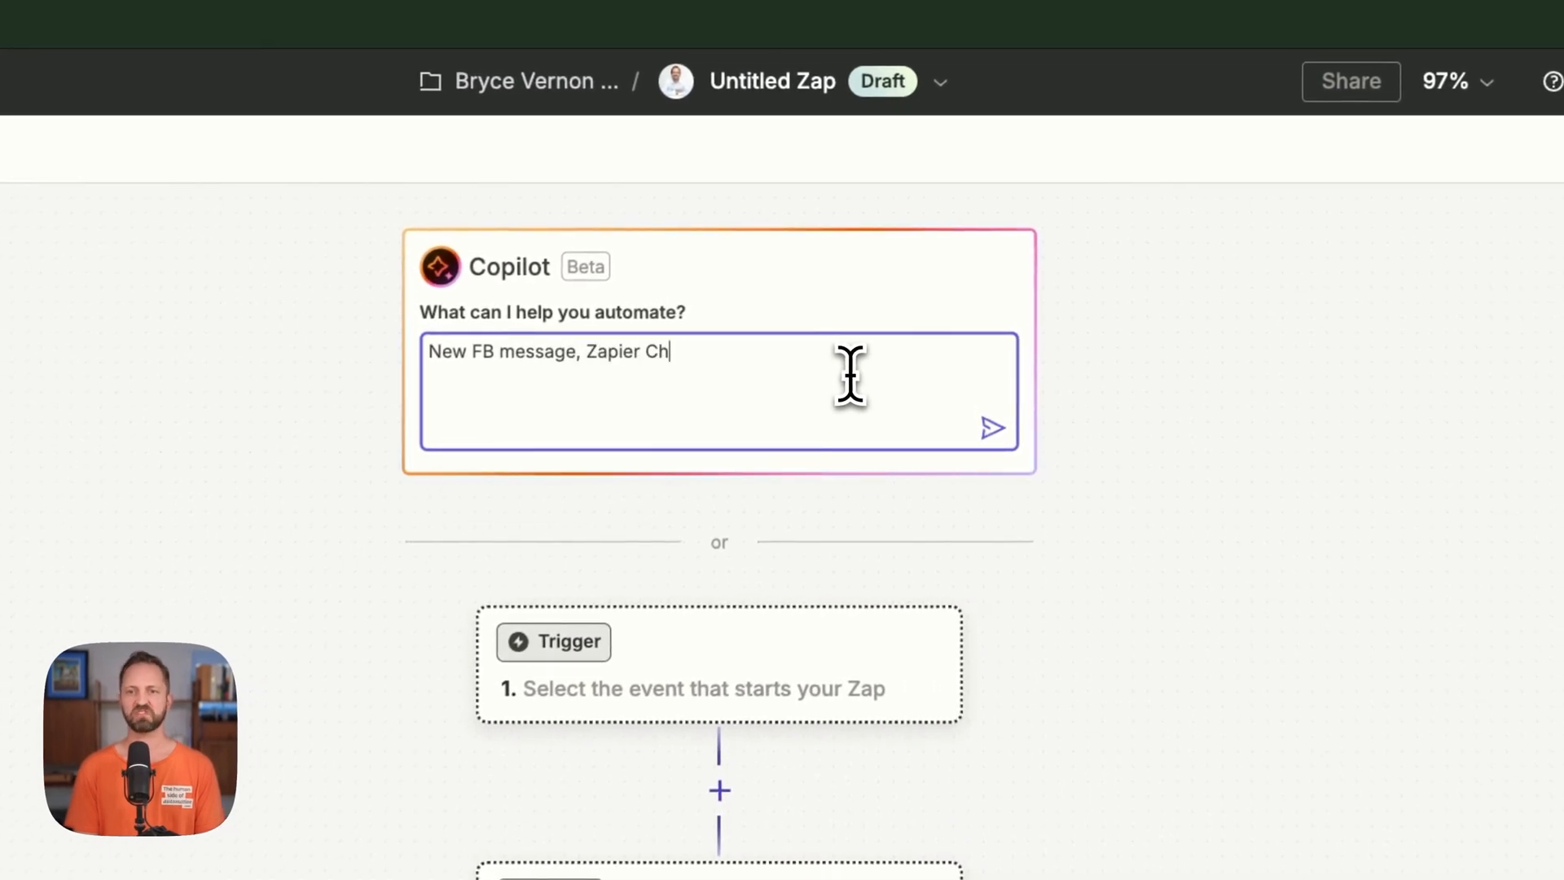
text(atbots, se)
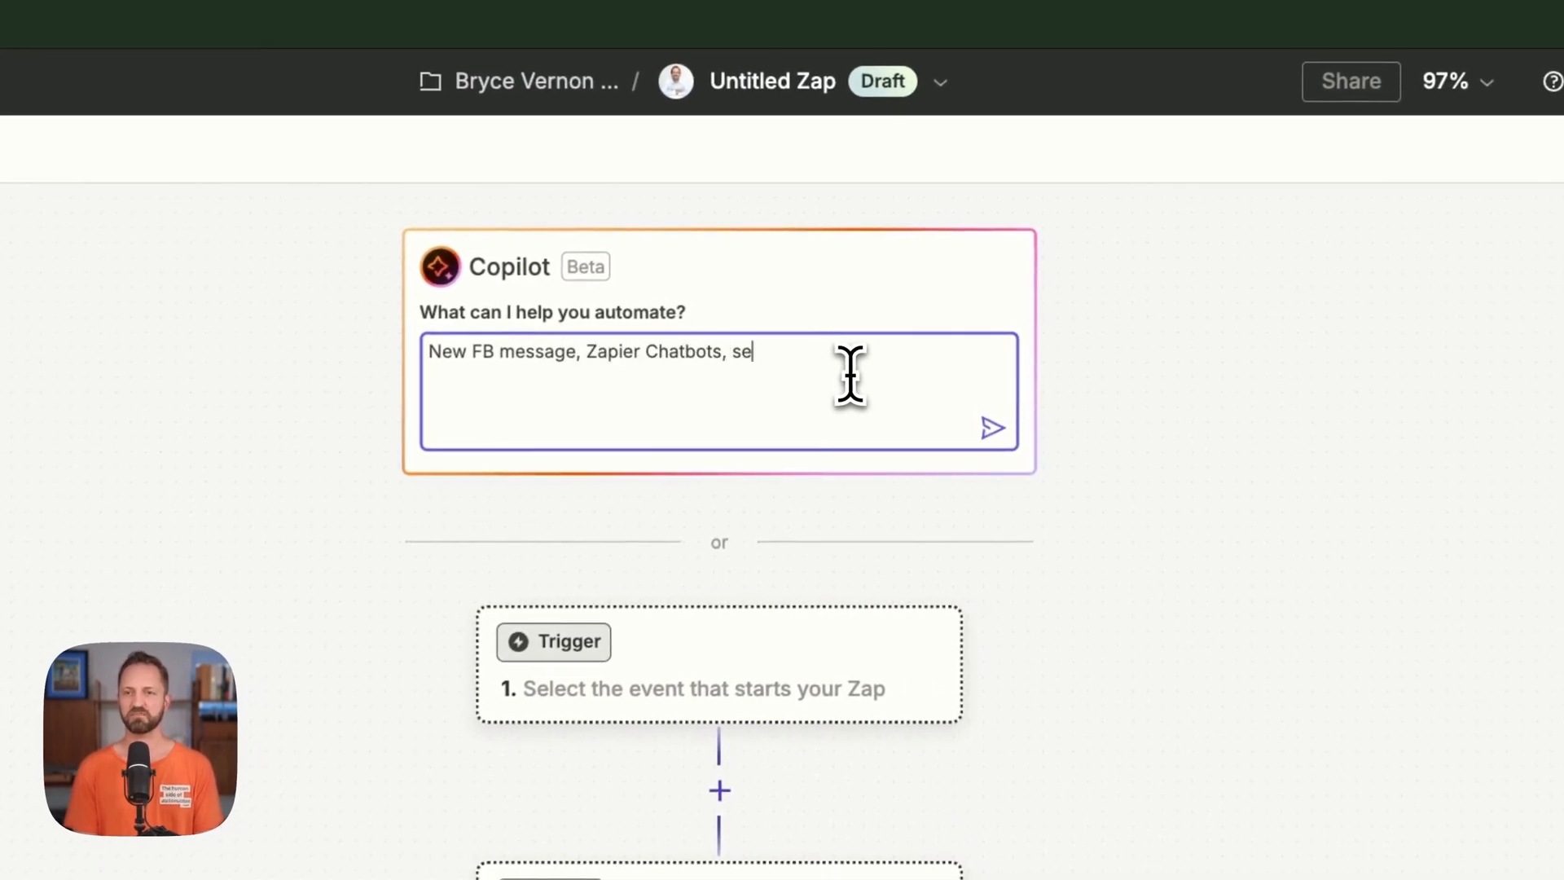
text(nd FB message)
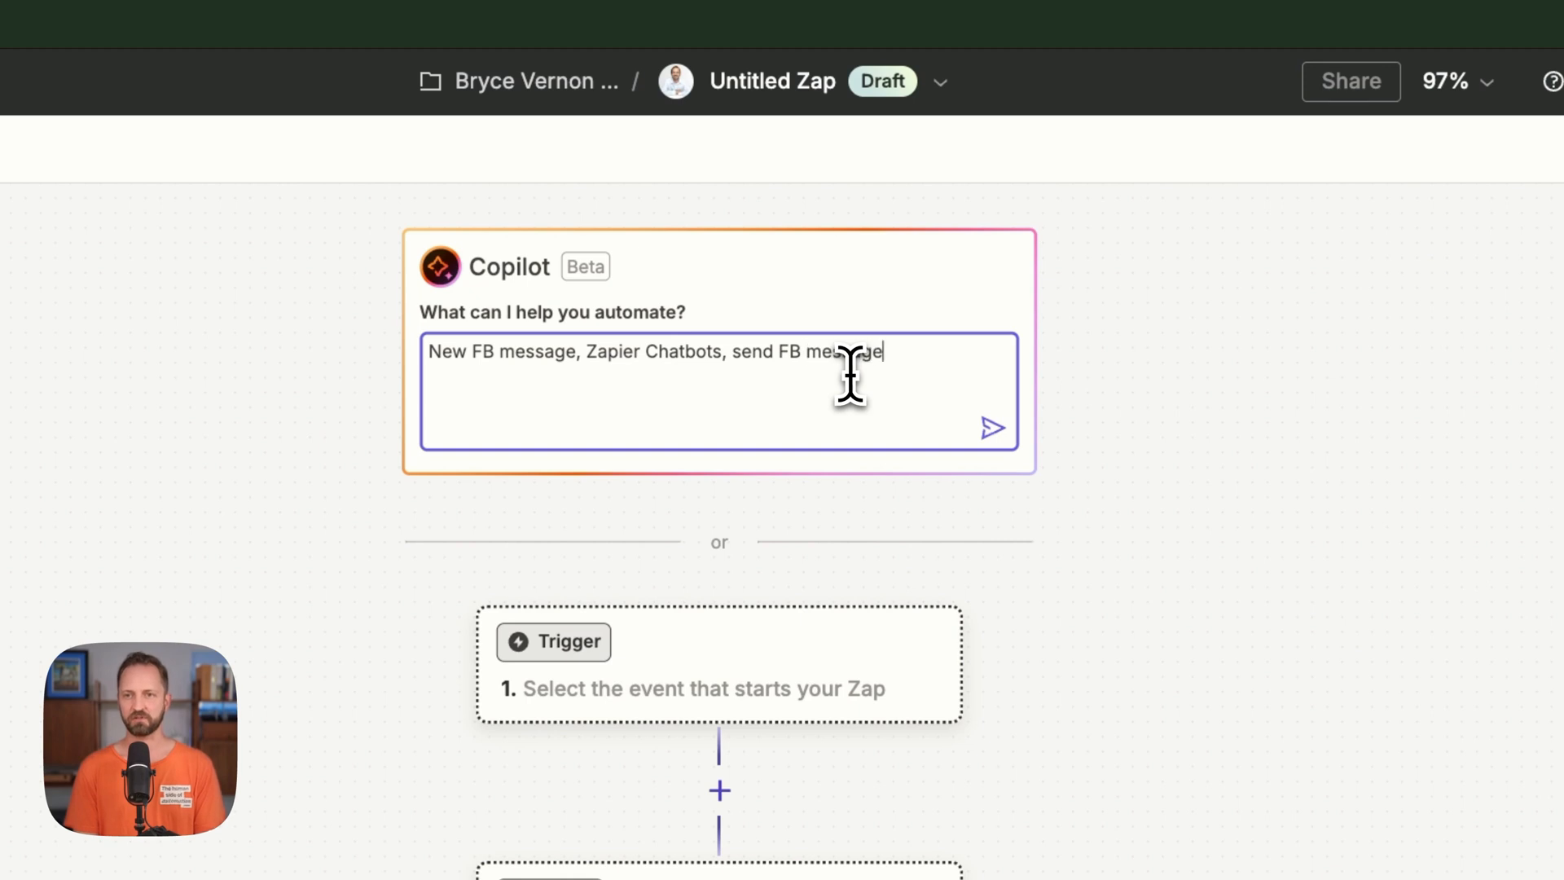
click(994, 428)
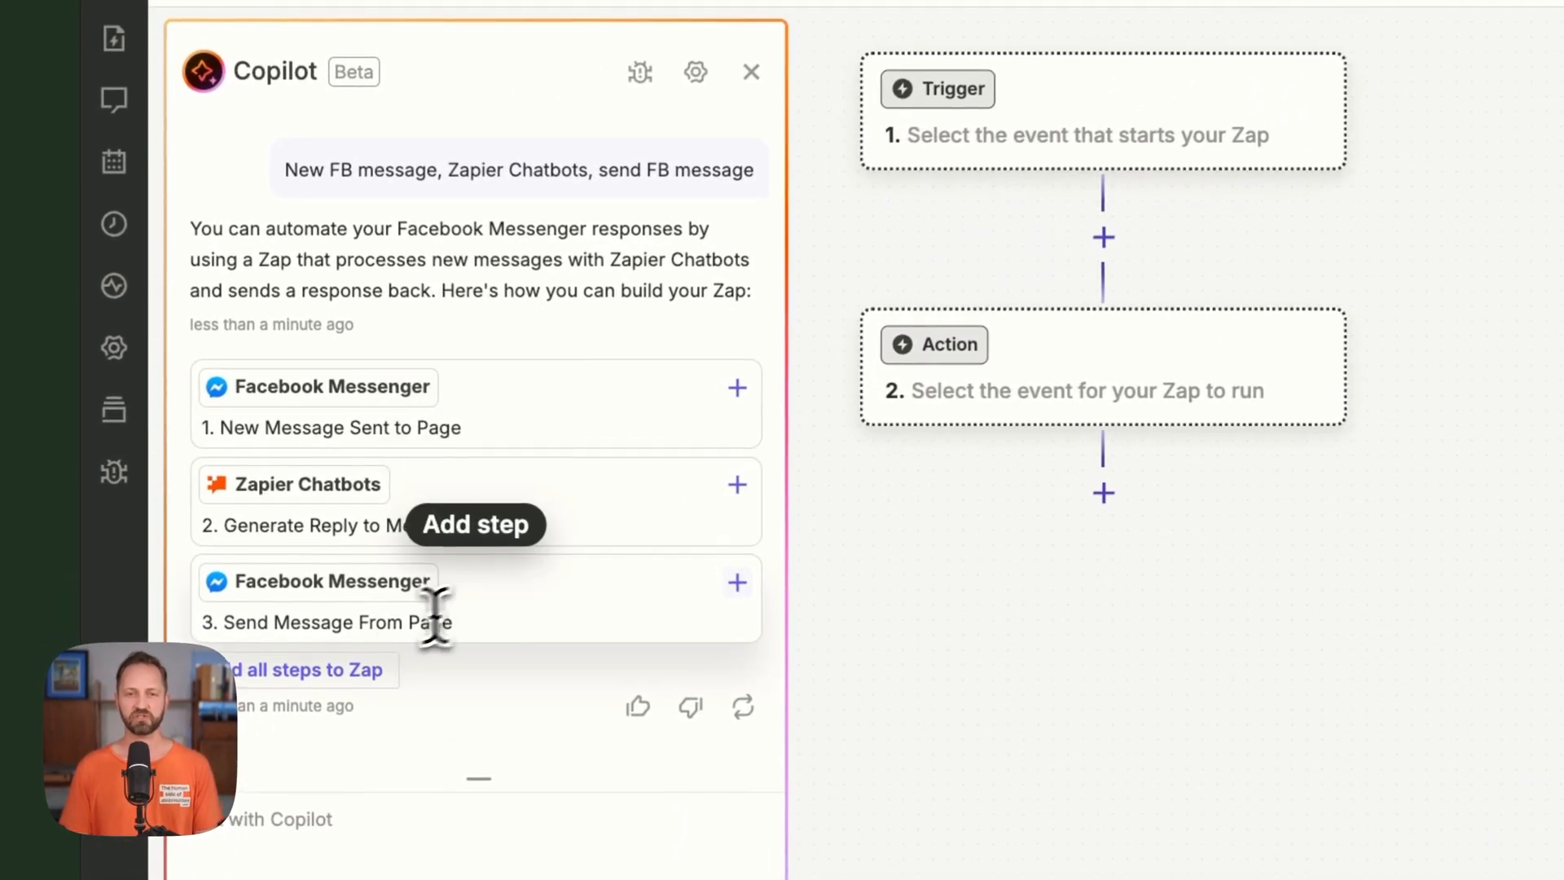
Add all three suggested steps and set the trigger page to Jumanji Page of Fun.
click(296, 670)
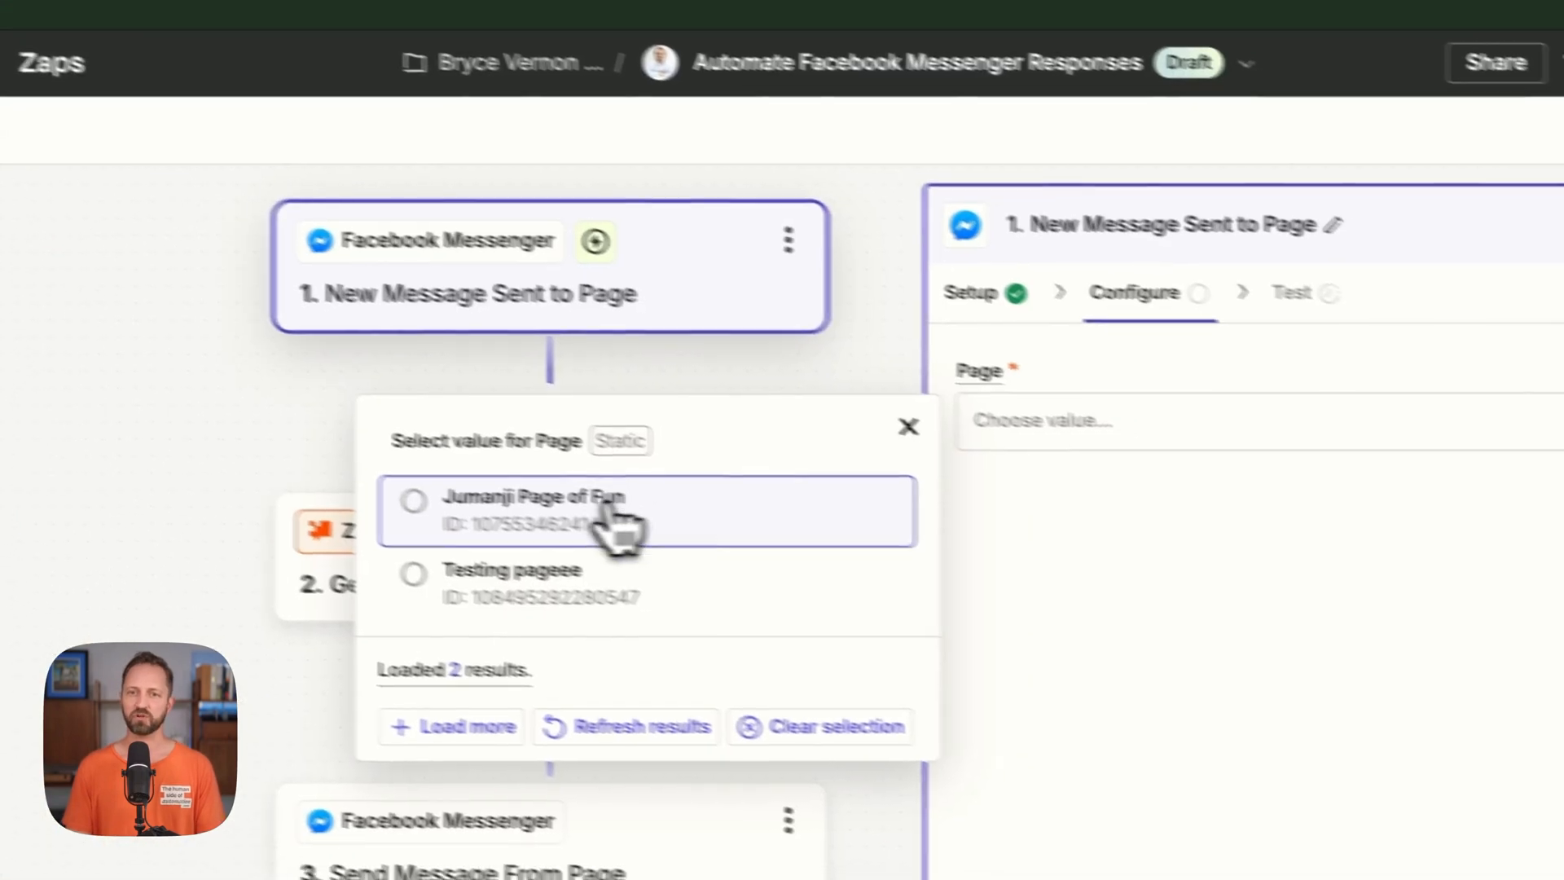
click(536, 497)
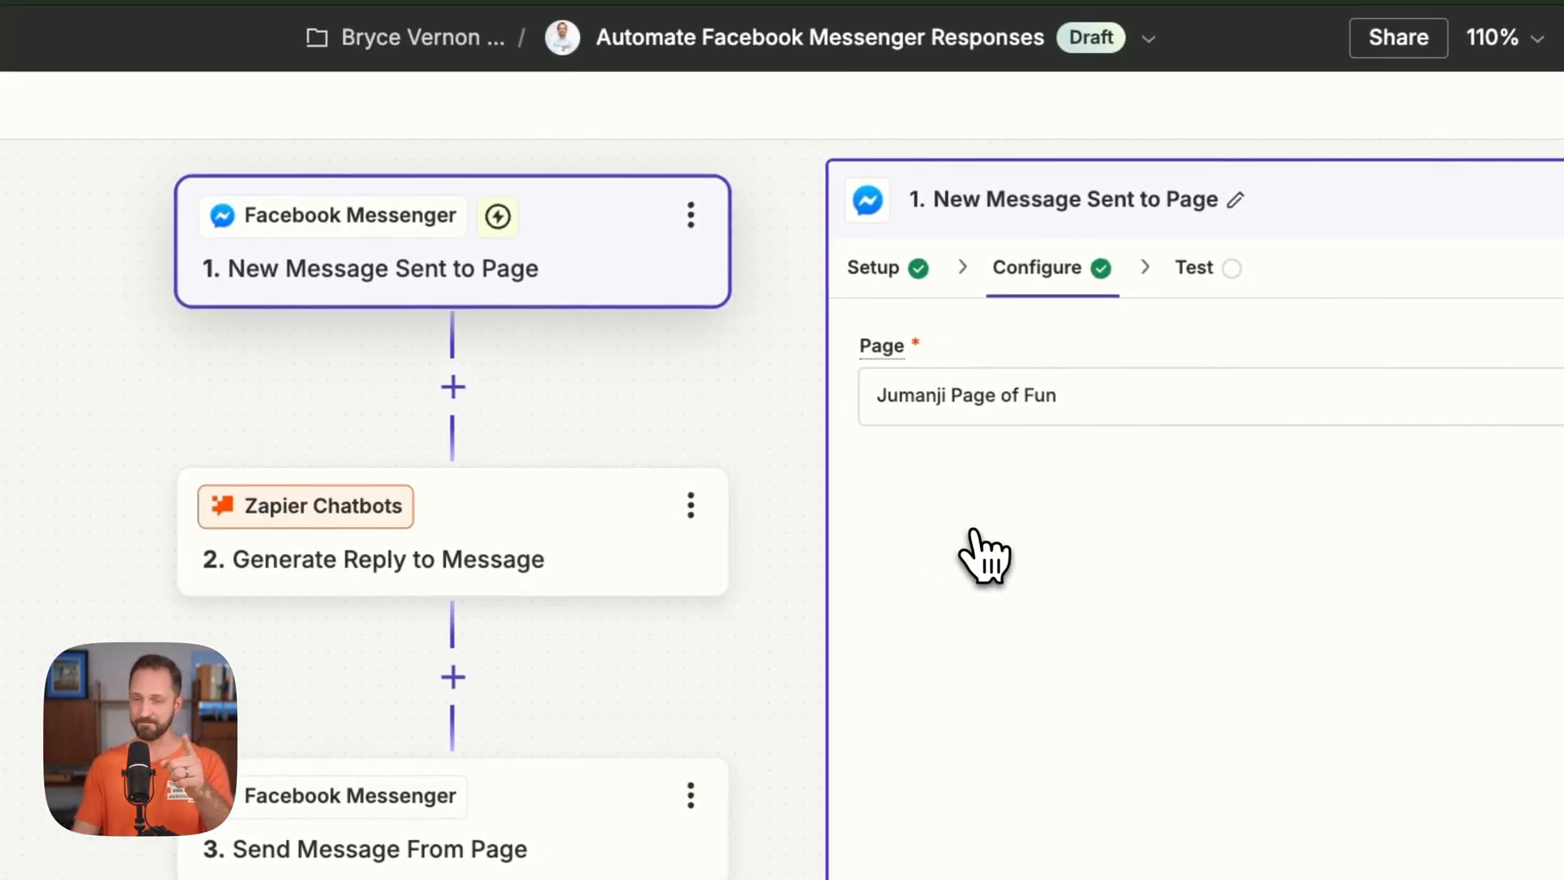
click(1192, 268)
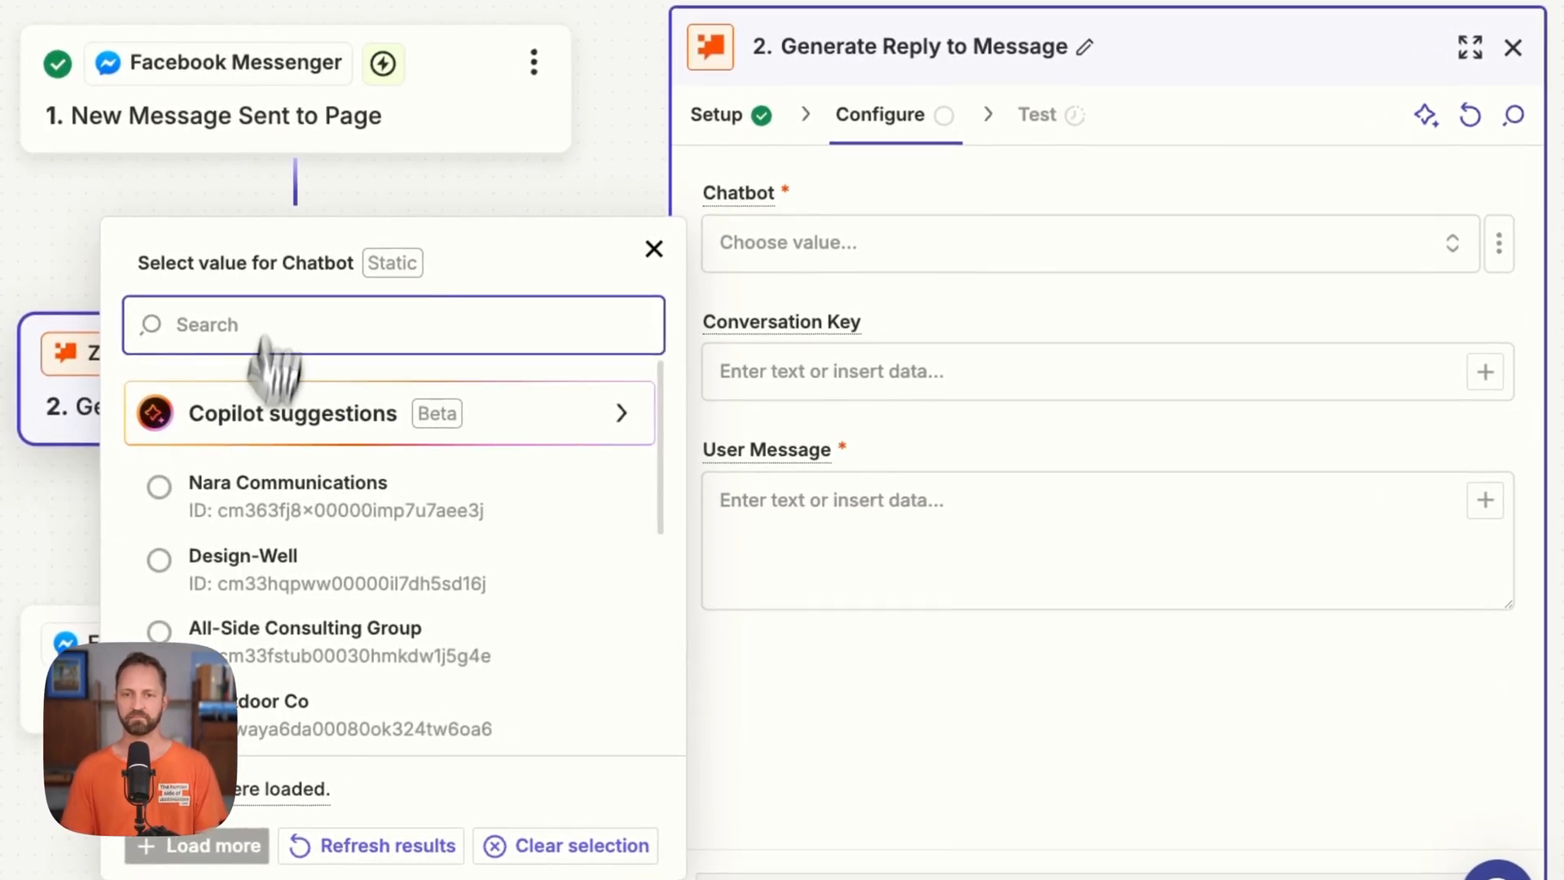
Configure the reply step with Outdoor Co, Sender Psid and Message Text, then test it.
click(279, 708)
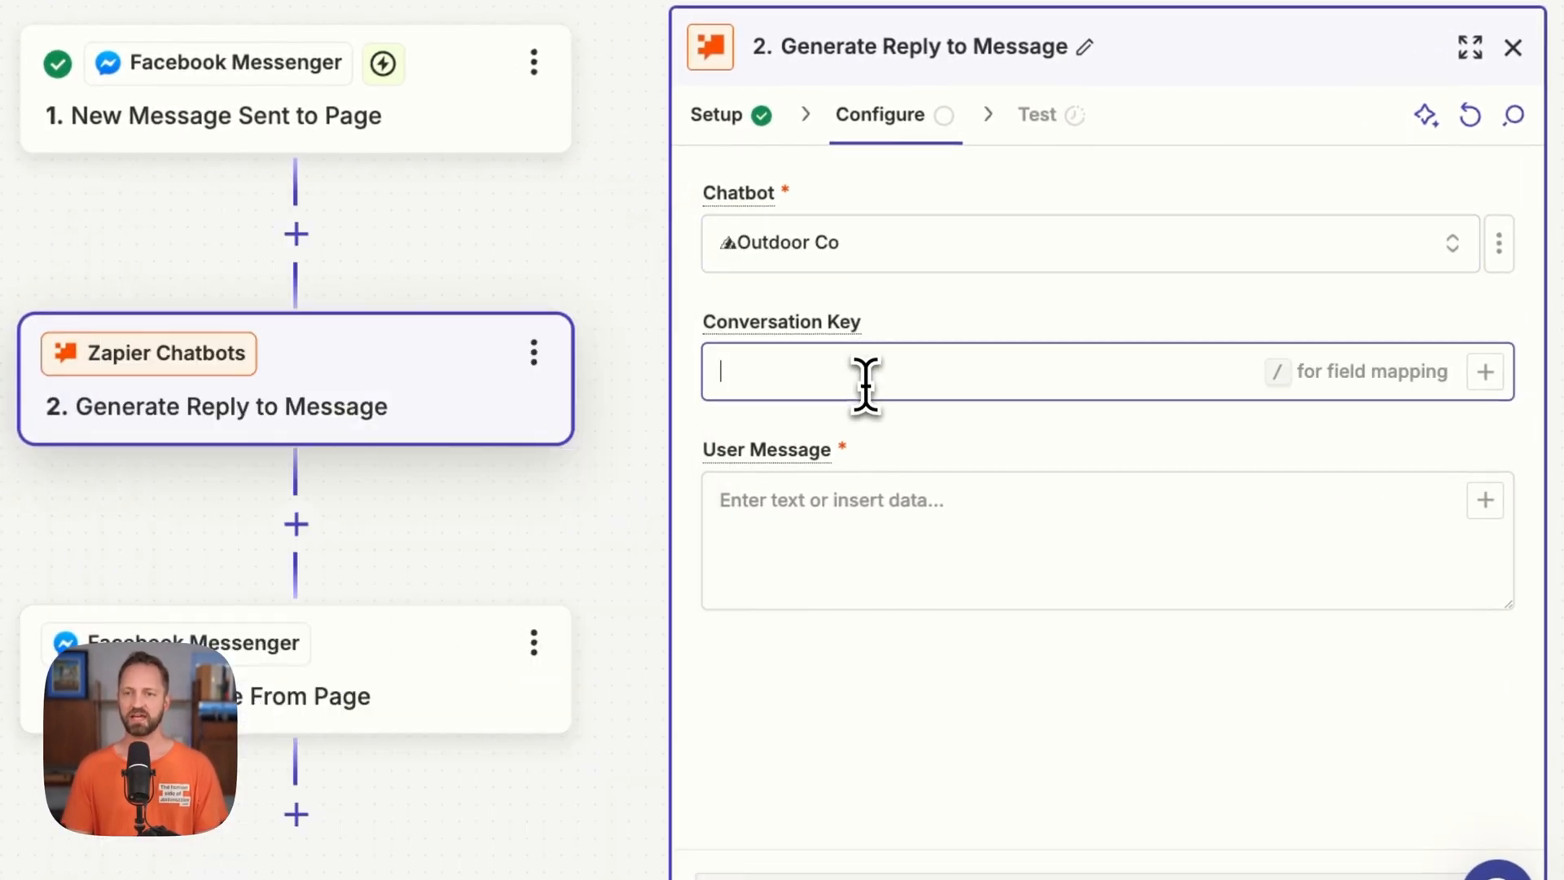
text(/)
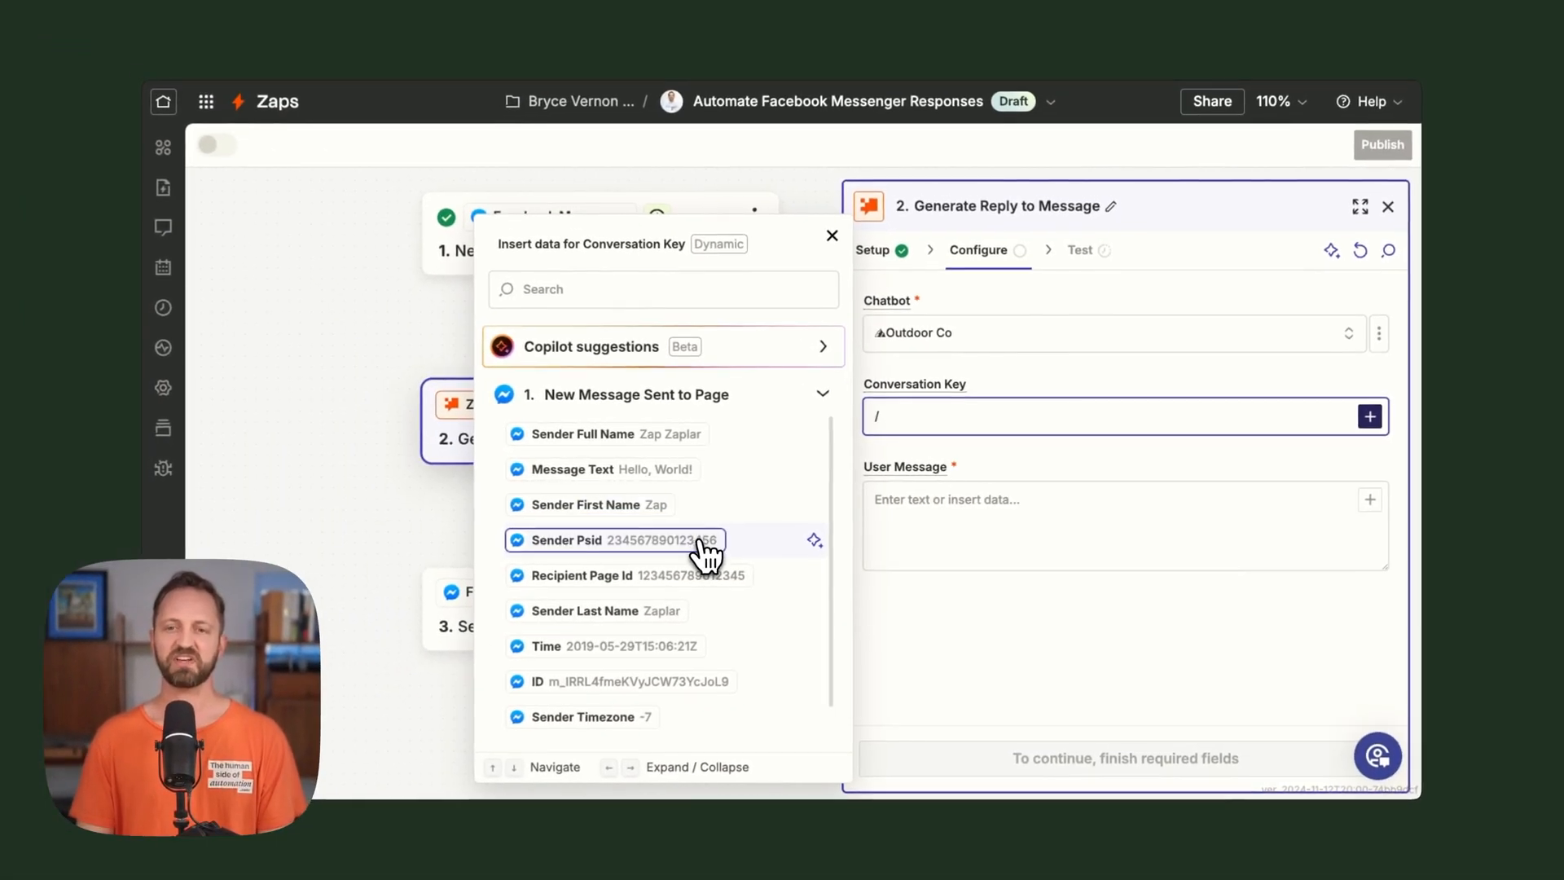
click(613, 540)
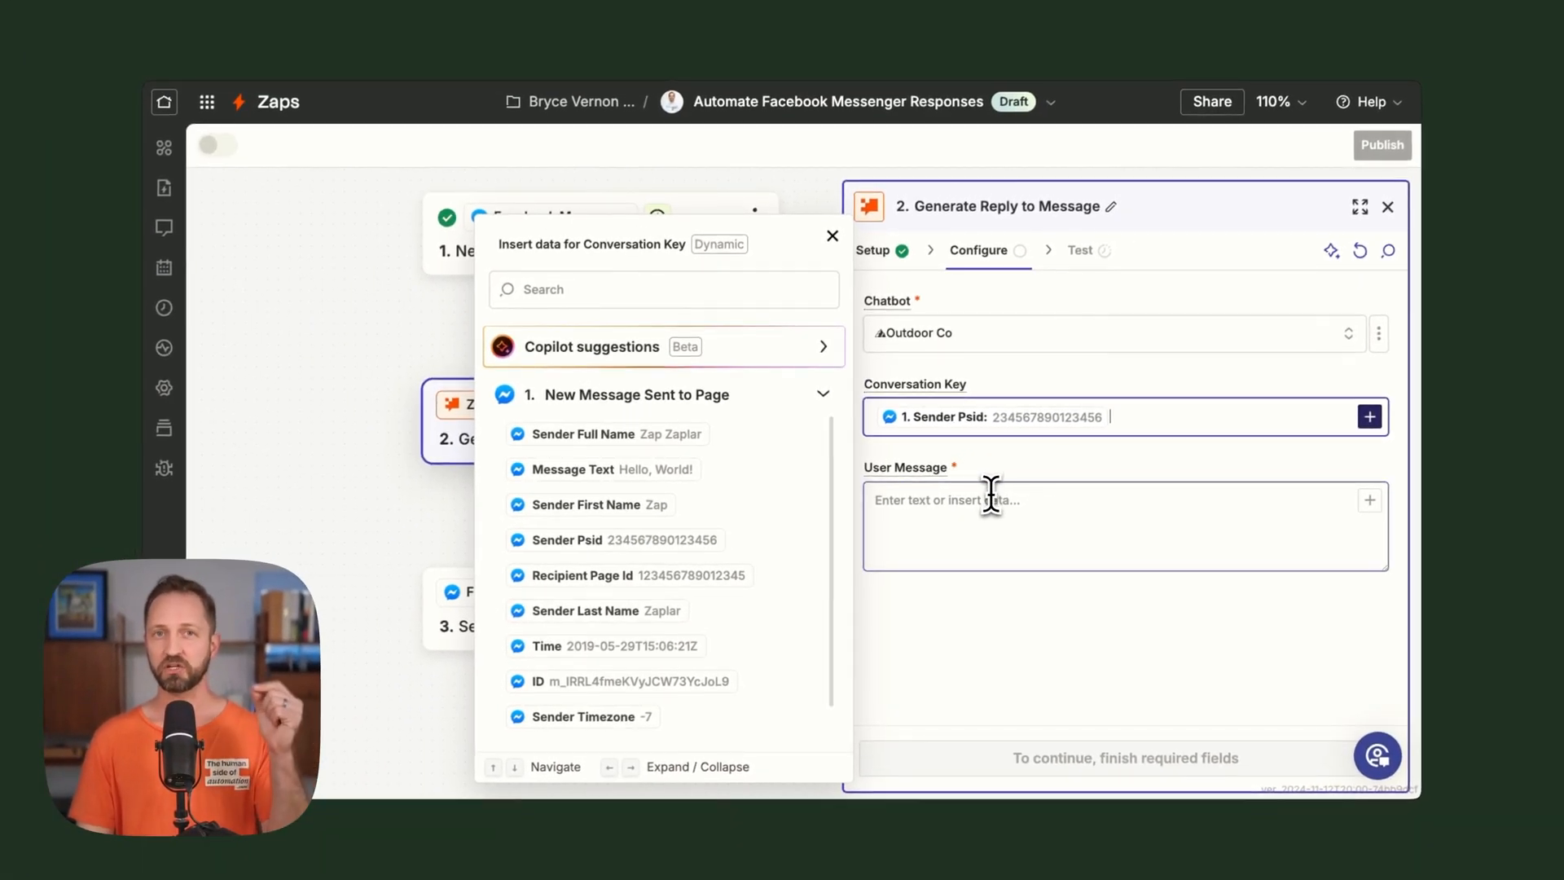
mouse_move(1040, 503)
text(/)
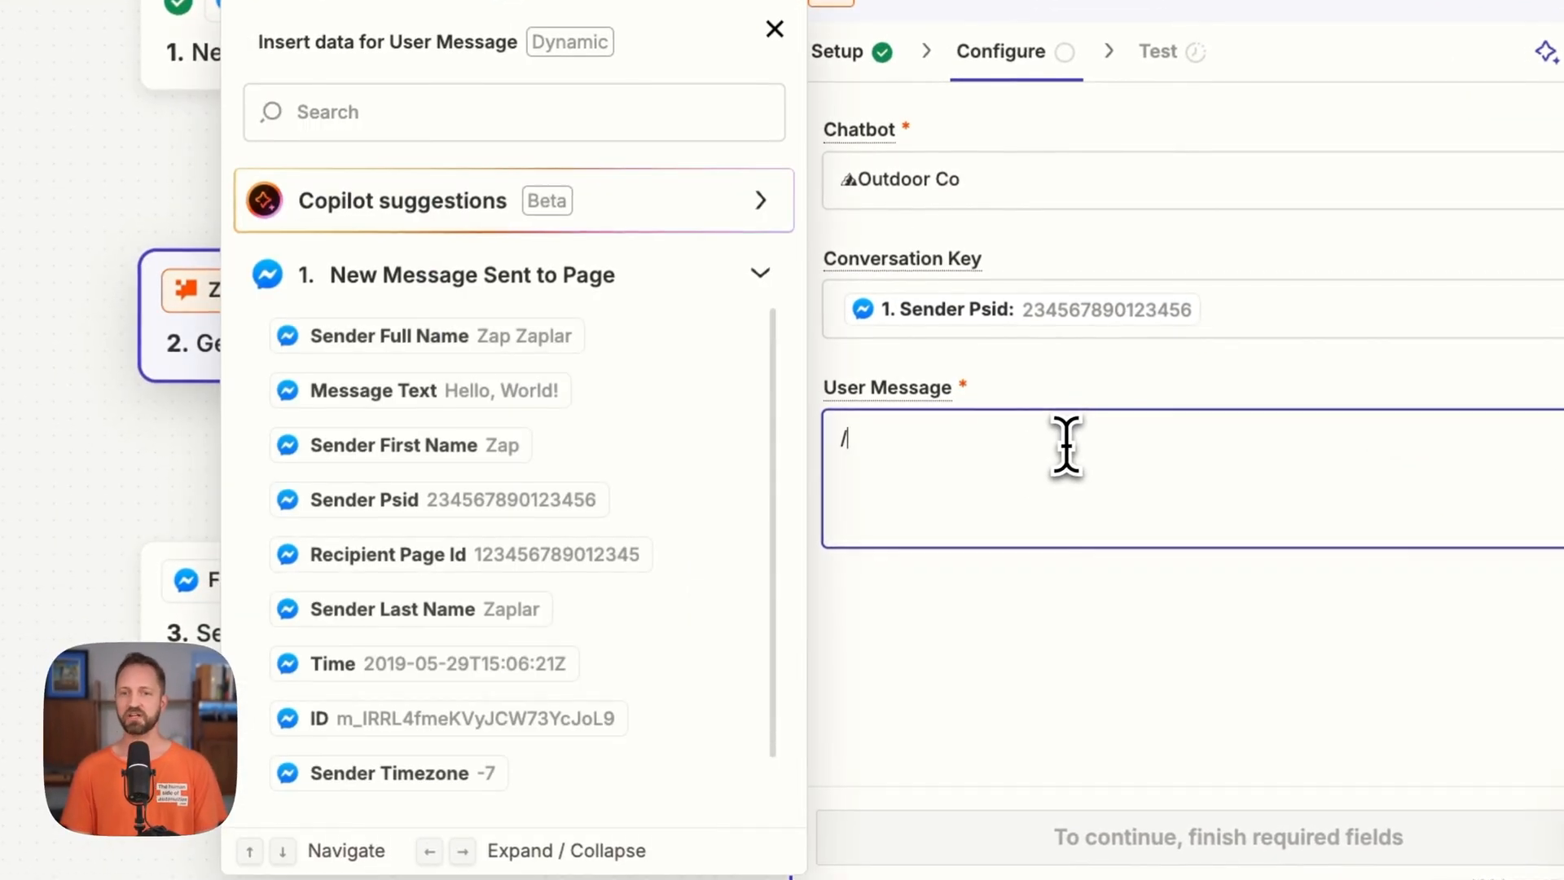
click(419, 391)
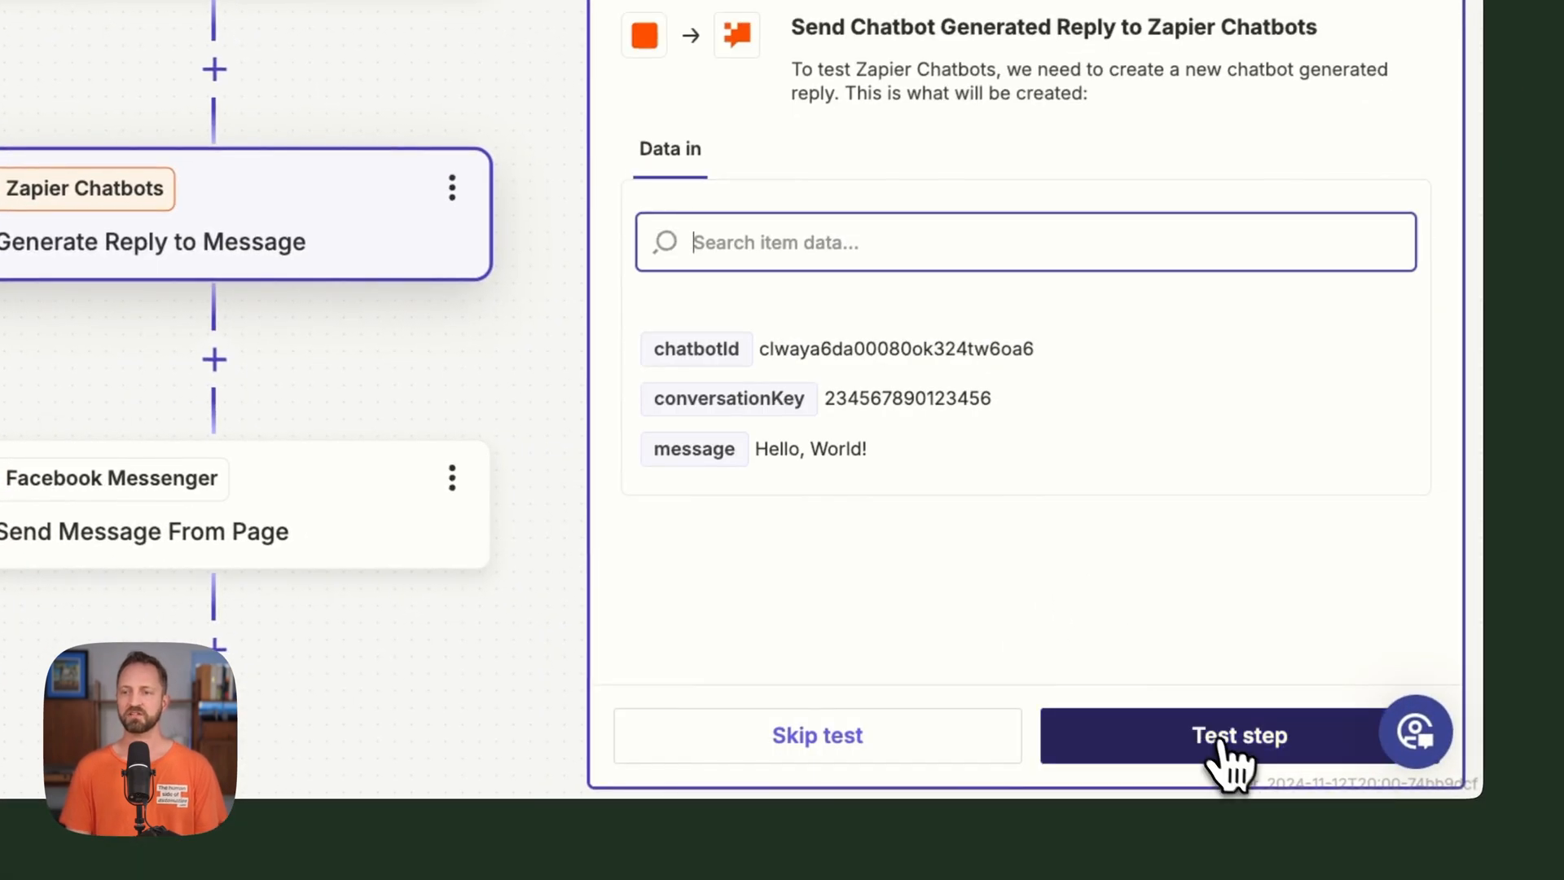
click(1239, 735)
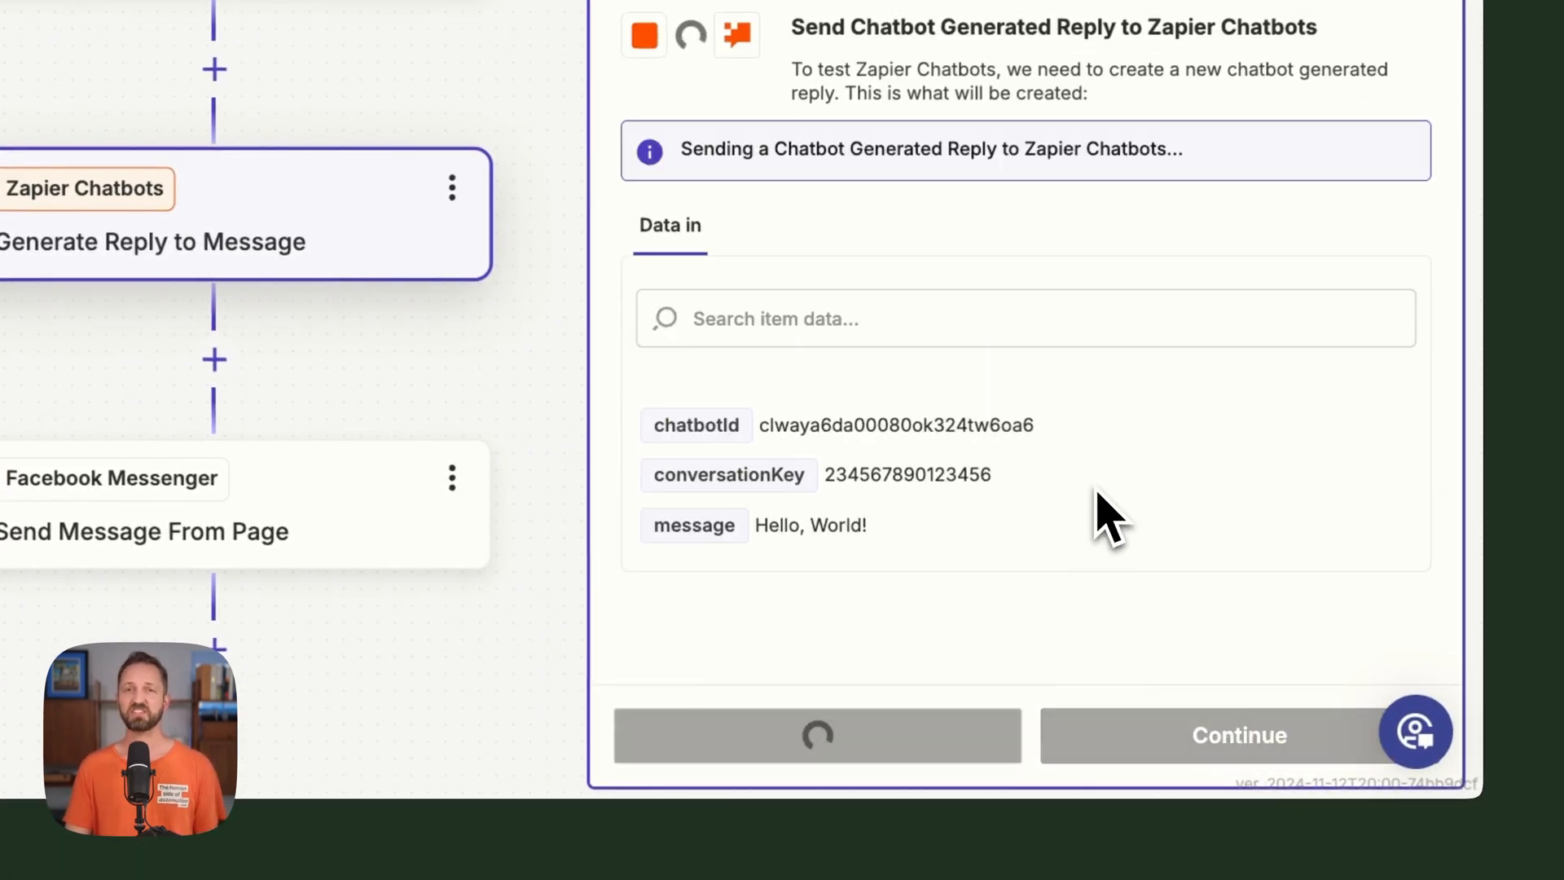
click(816, 735)
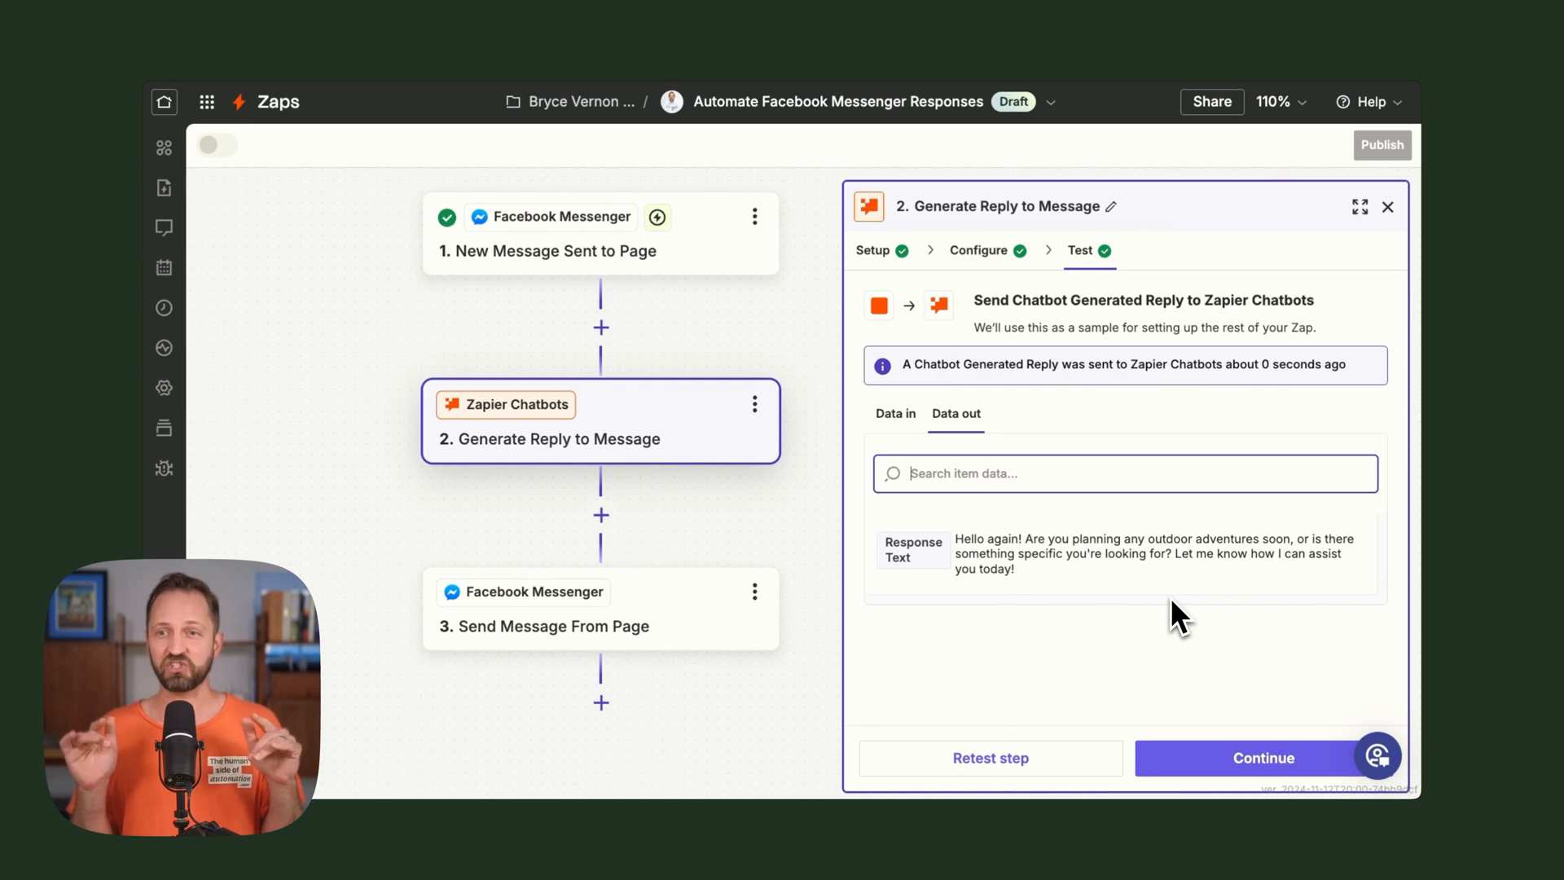
mouse_move(1181, 663)
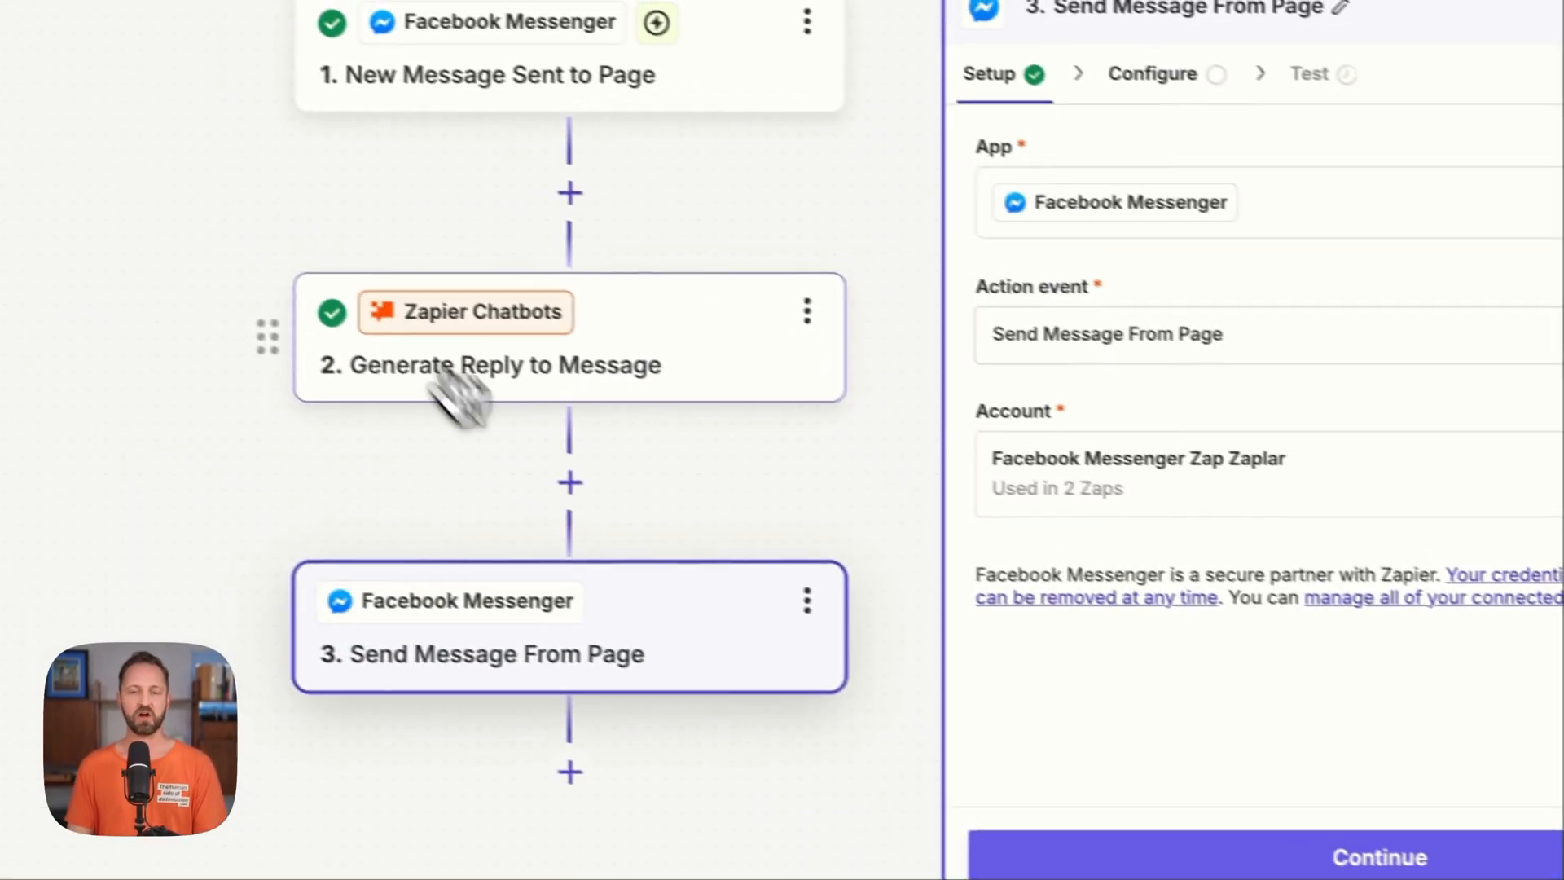
Set the send step's Recipient Id to Sender Psid and Text to Response Text.
click(1152, 72)
text(/)
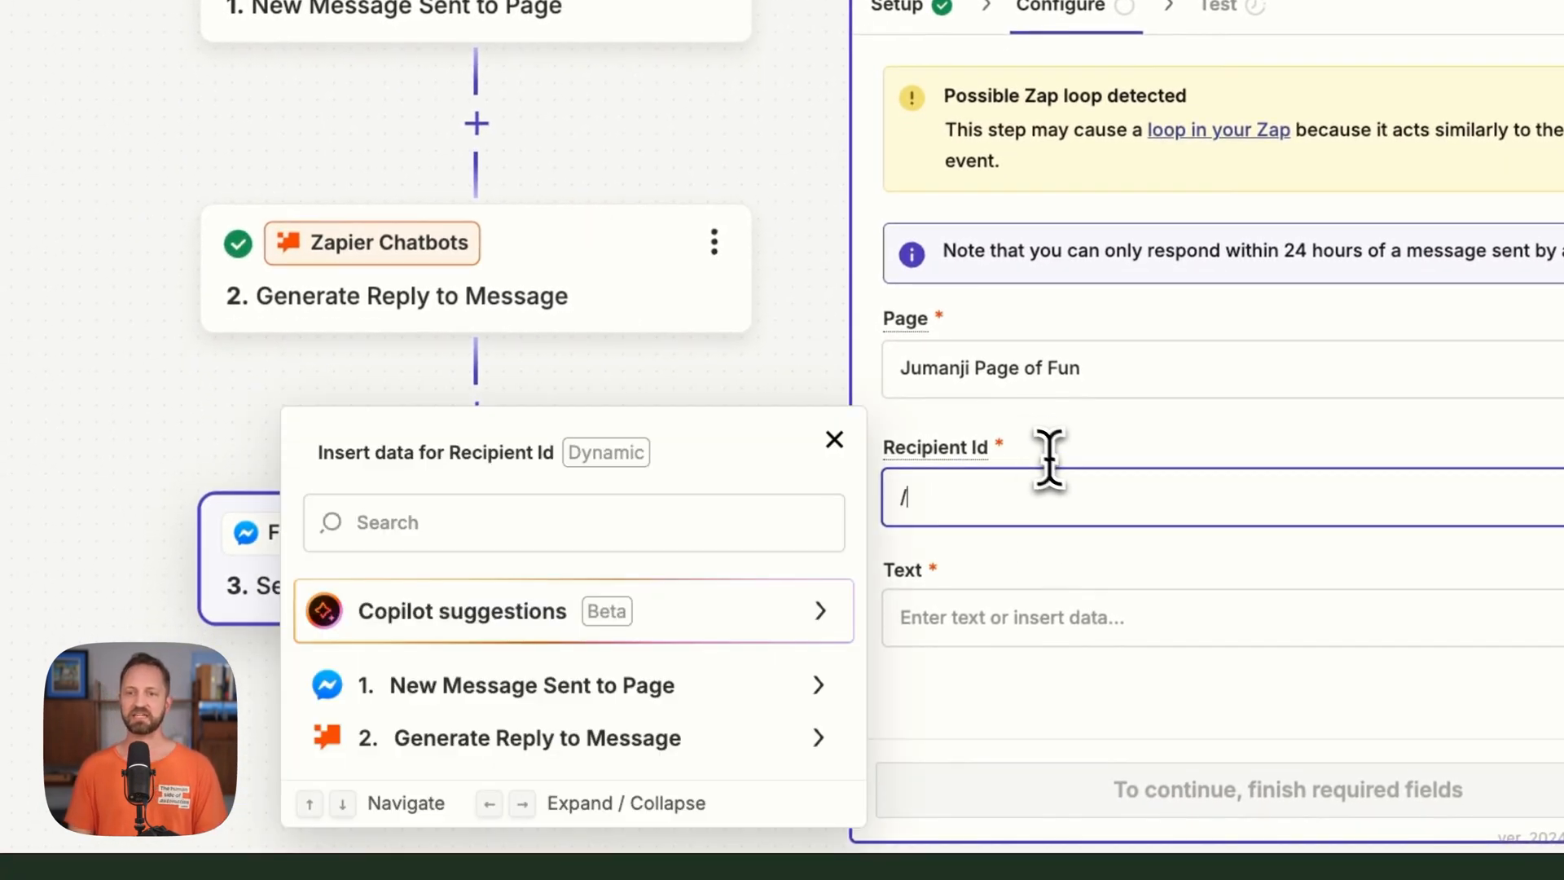
mouse_move(608, 698)
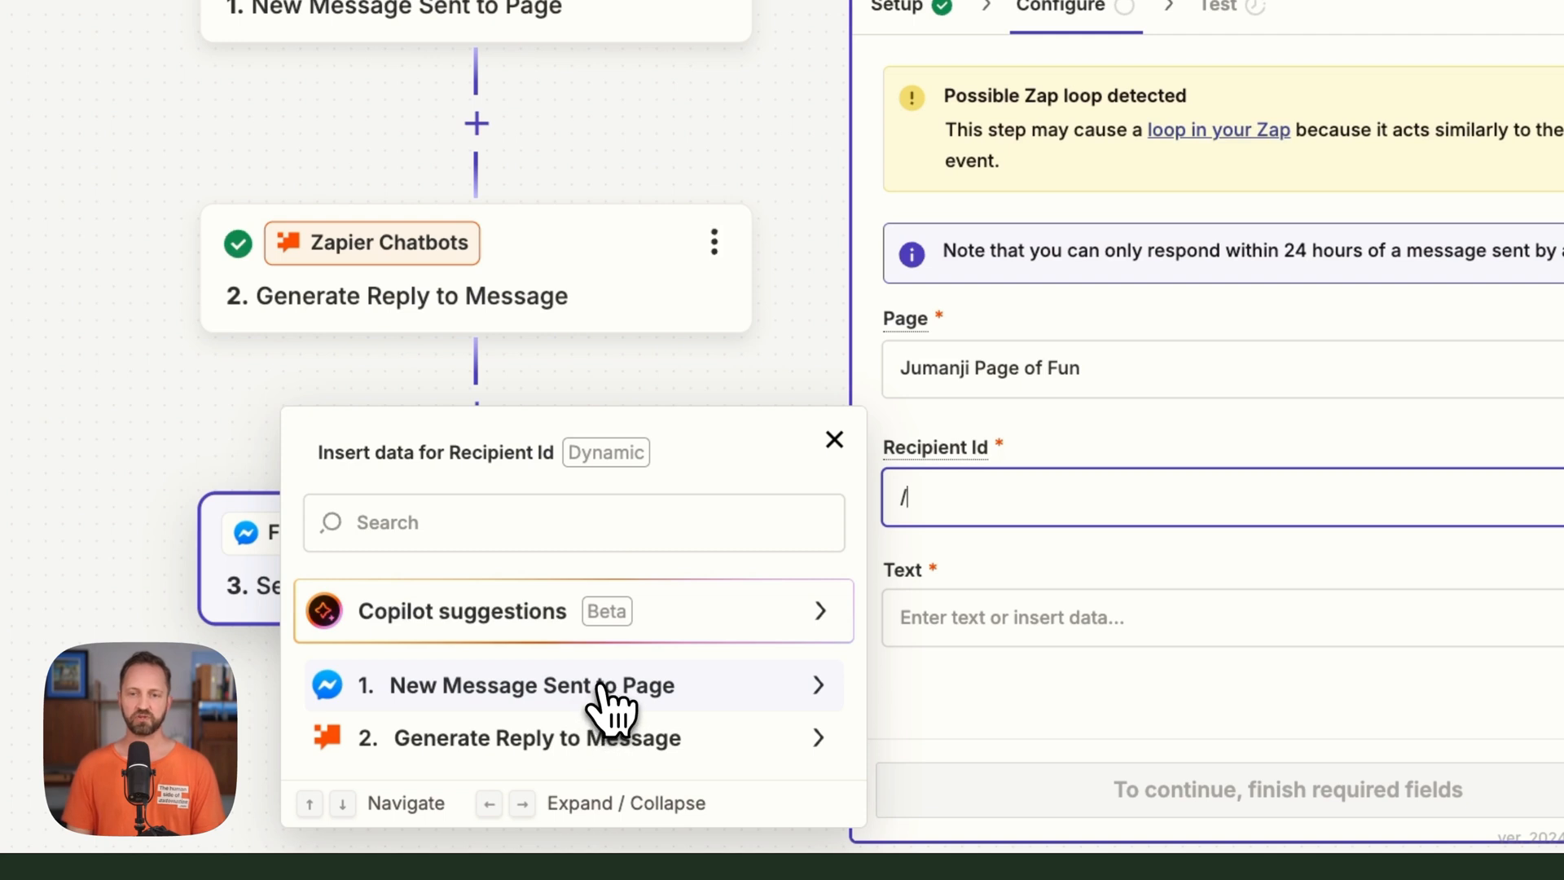
click(529, 685)
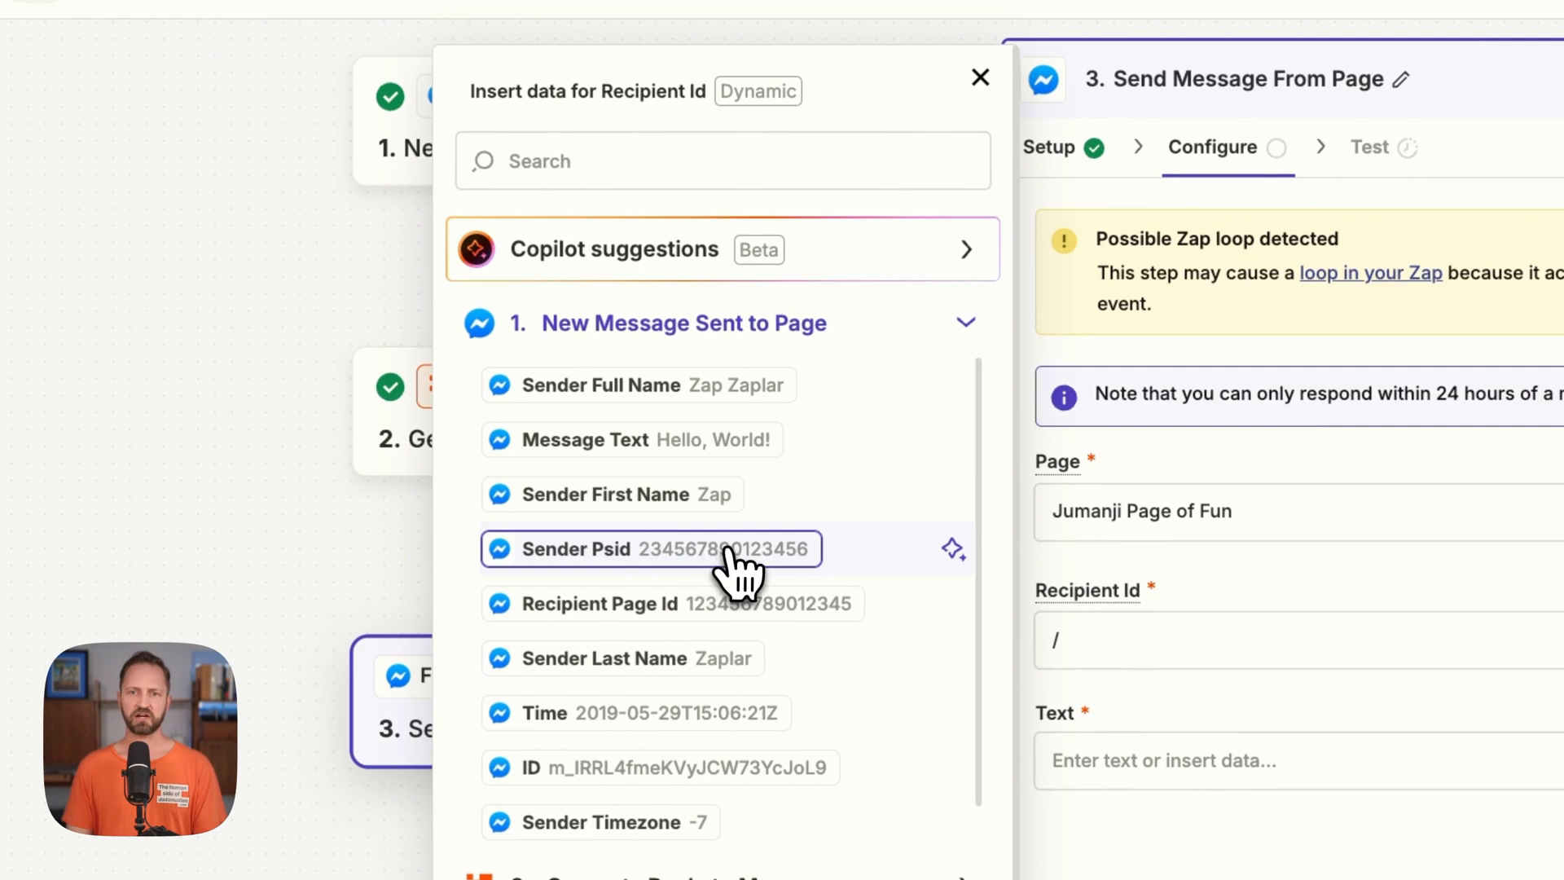
mouse_move(733, 573)
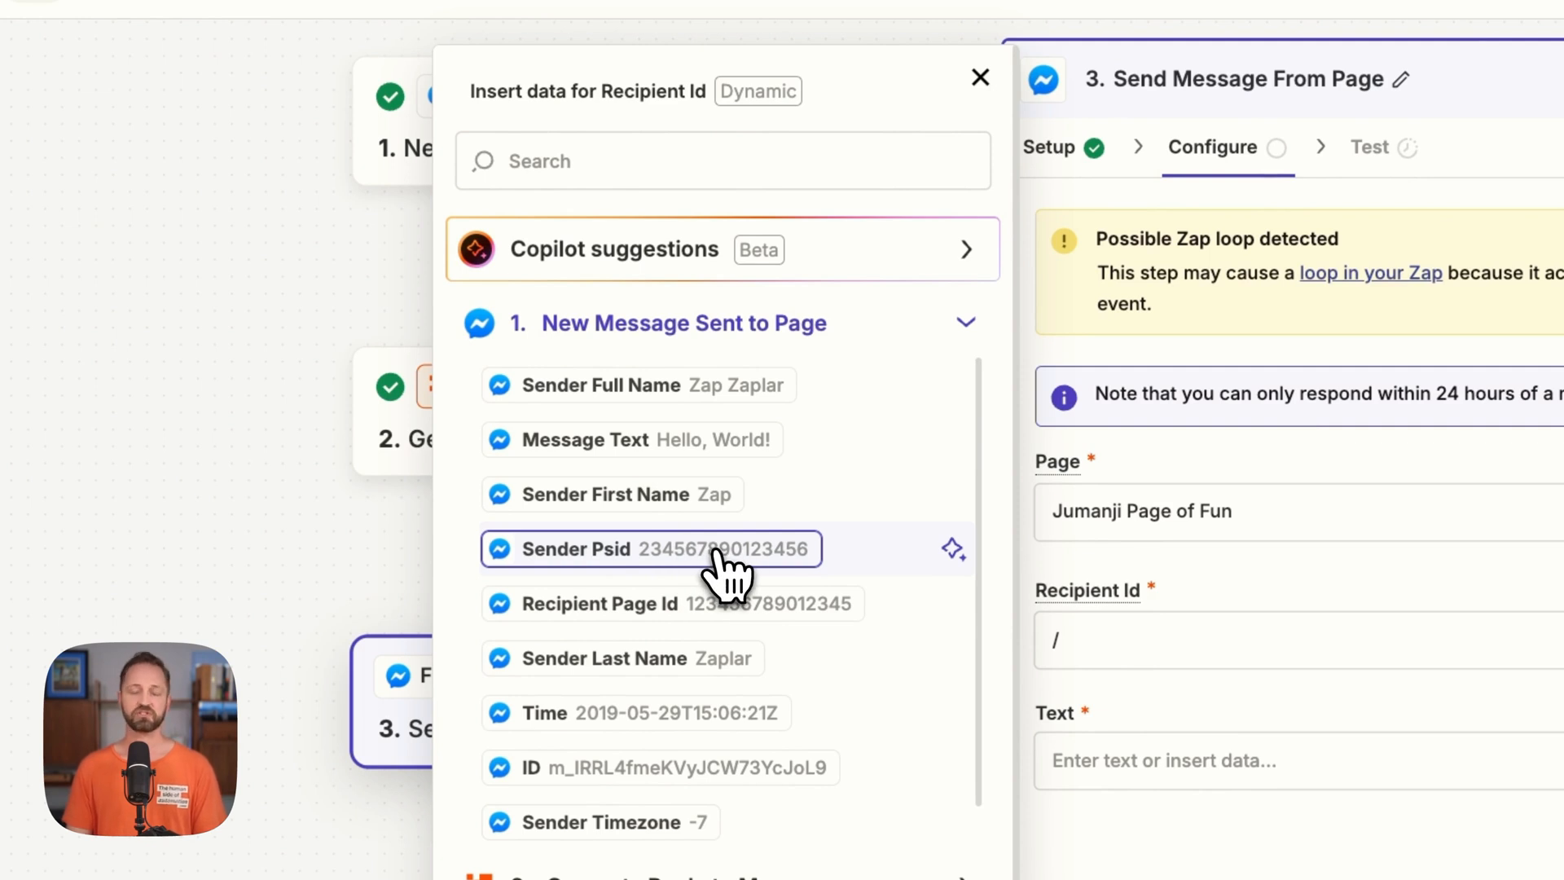
click(653, 549)
text(/)
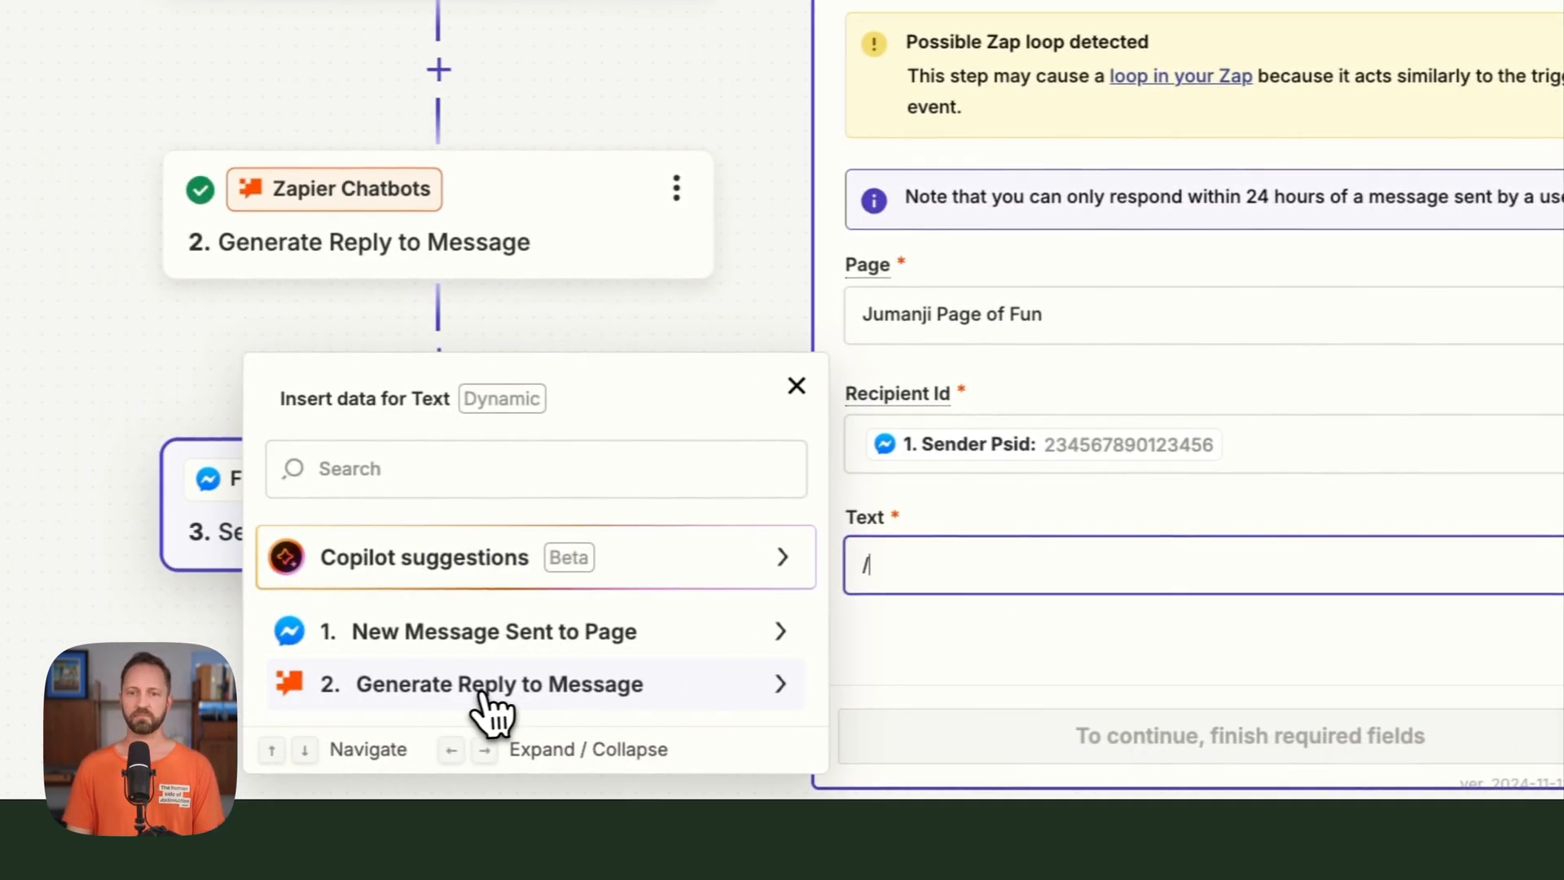
click(498, 684)
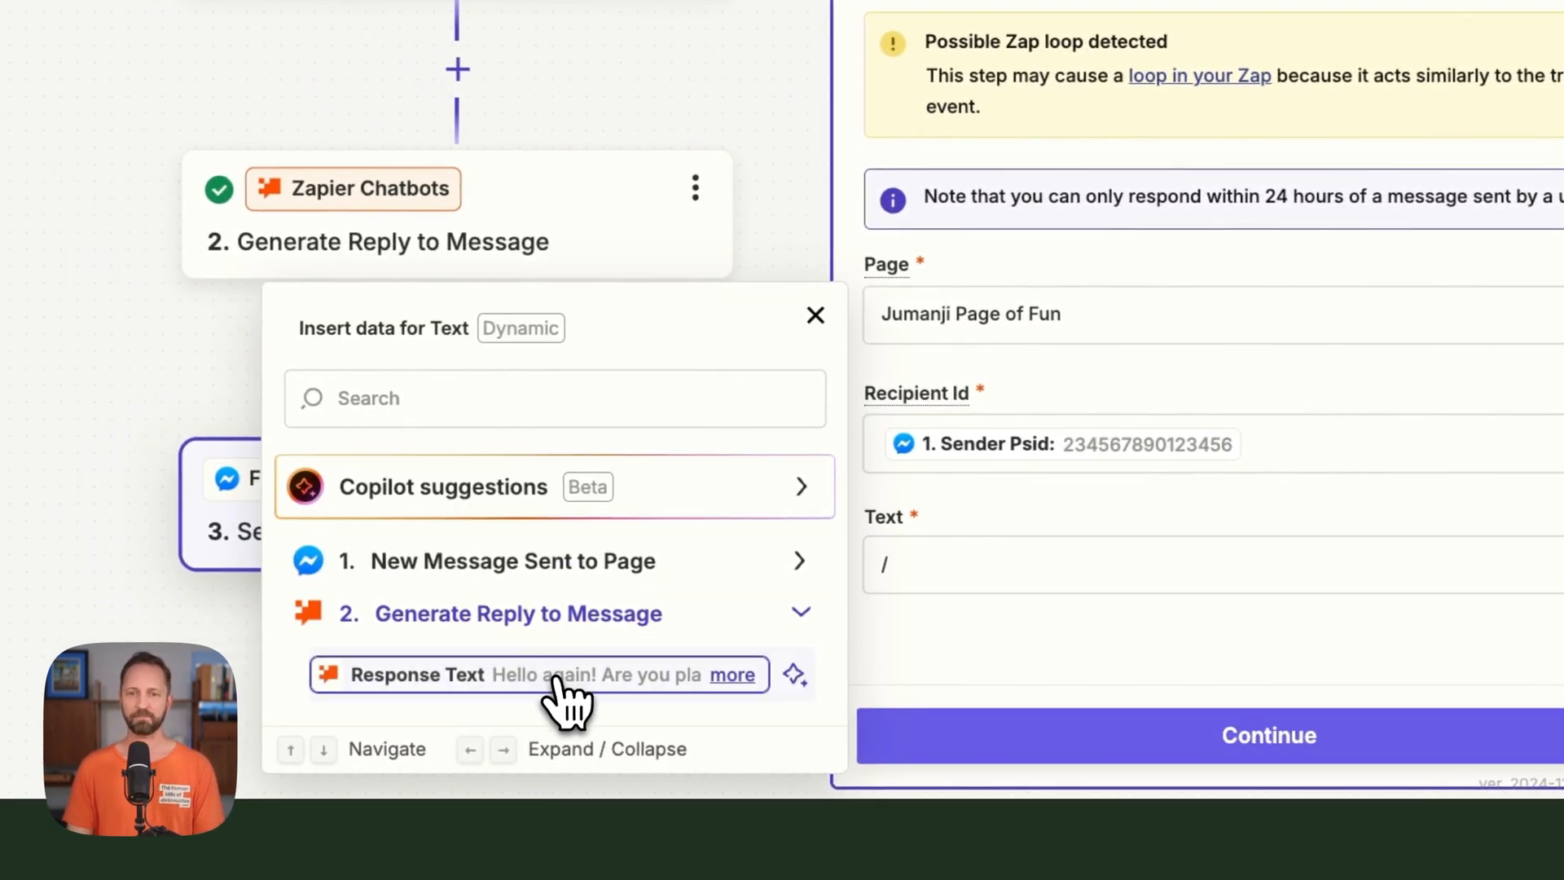
click(539, 675)
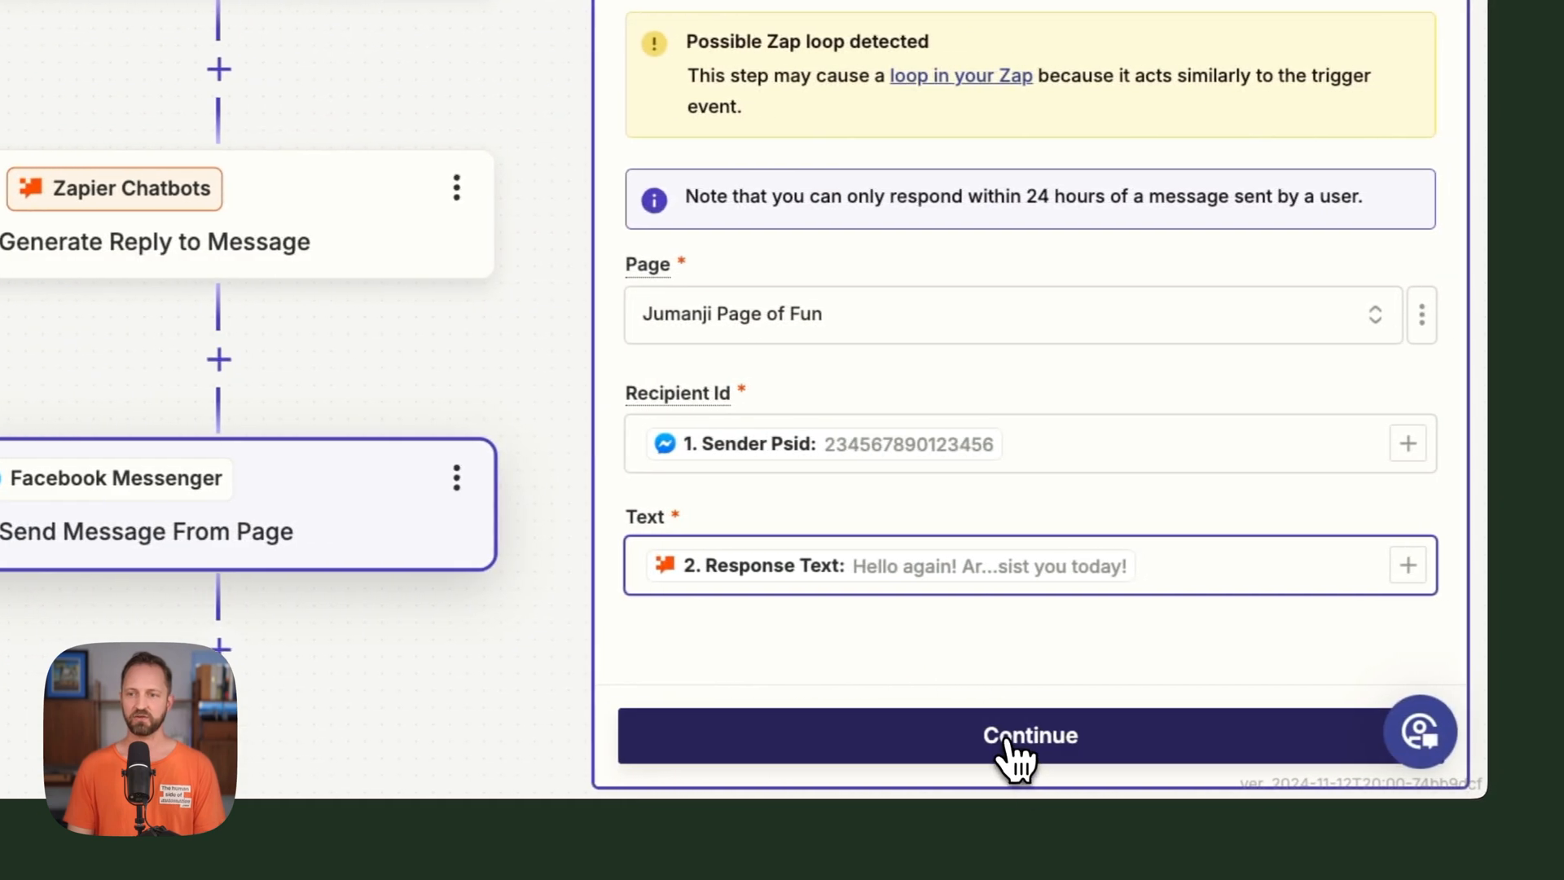
Skip testing the send message step and publish the Zap.
click(1028, 735)
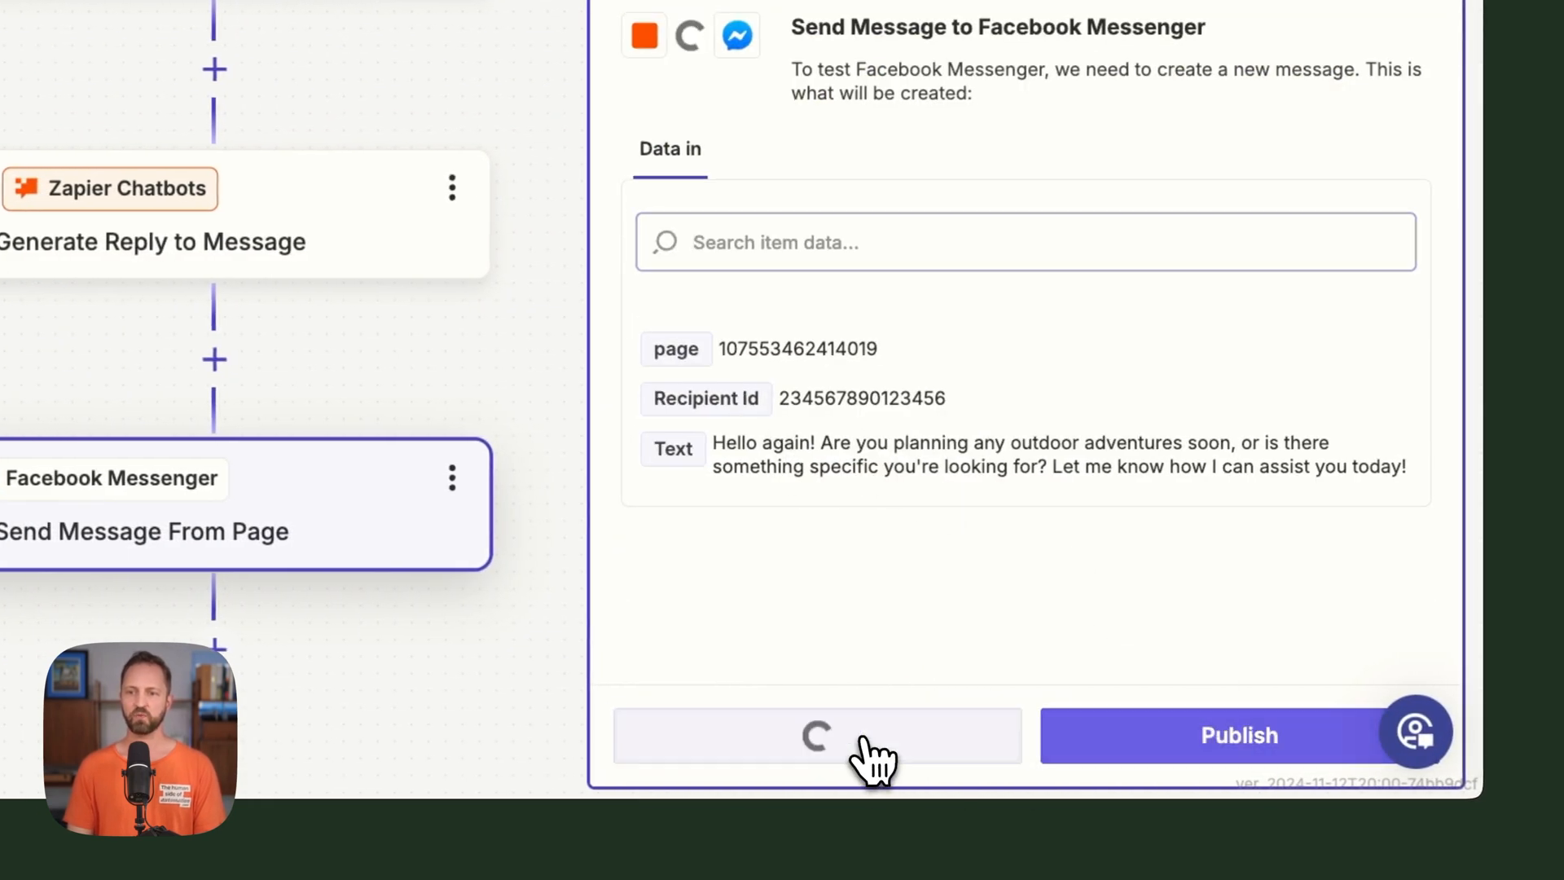
click(816, 735)
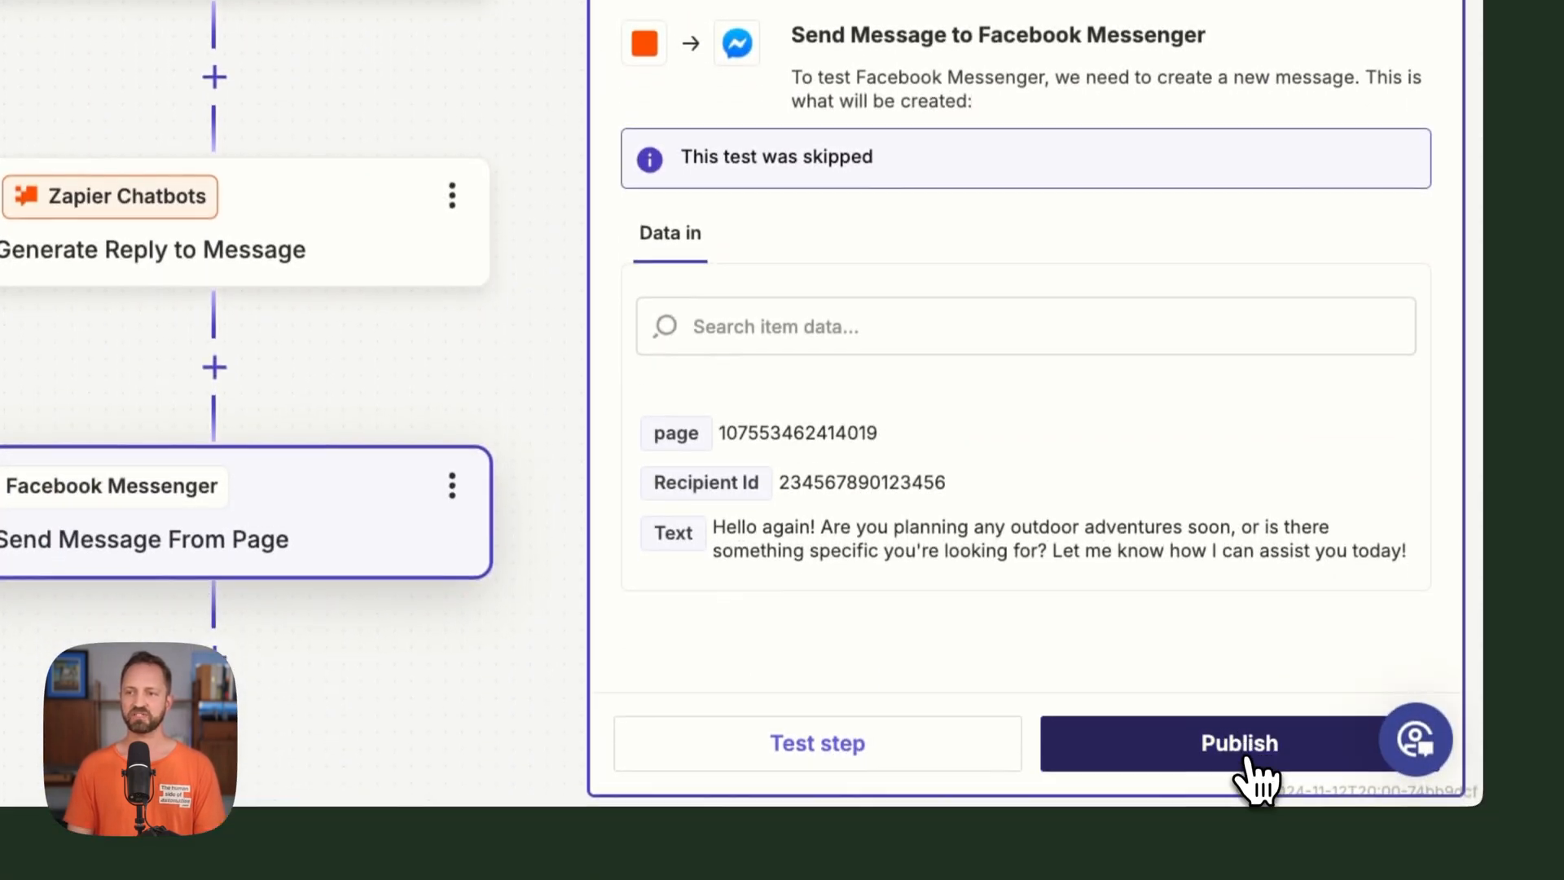
click(1239, 742)
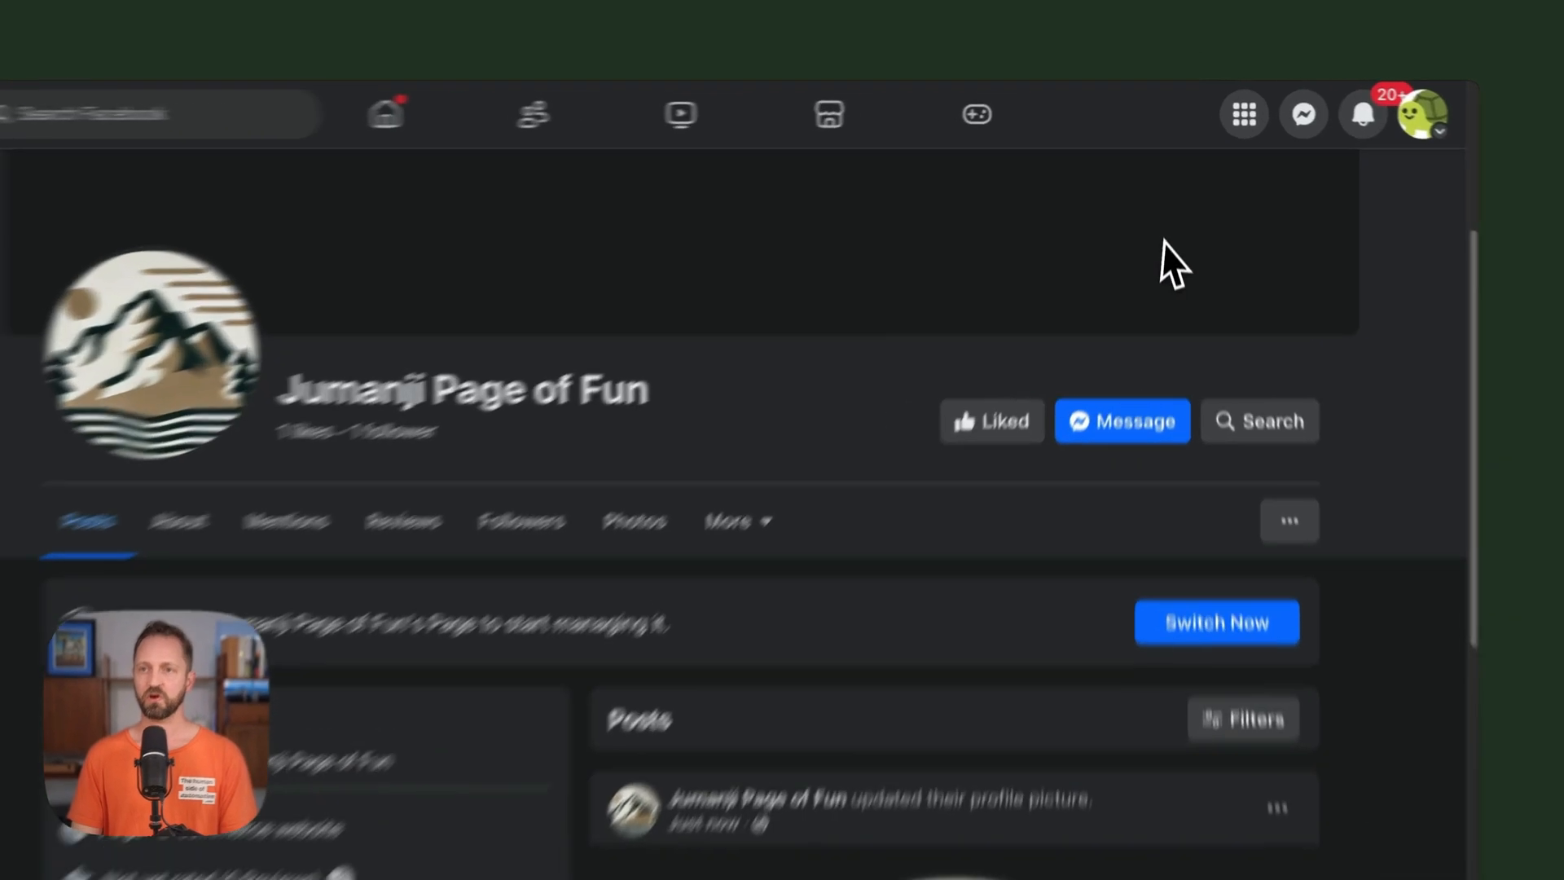
Message the page 'what products do you sell?' and read the chatbot's outdoor gear reply.
click(1121, 421)
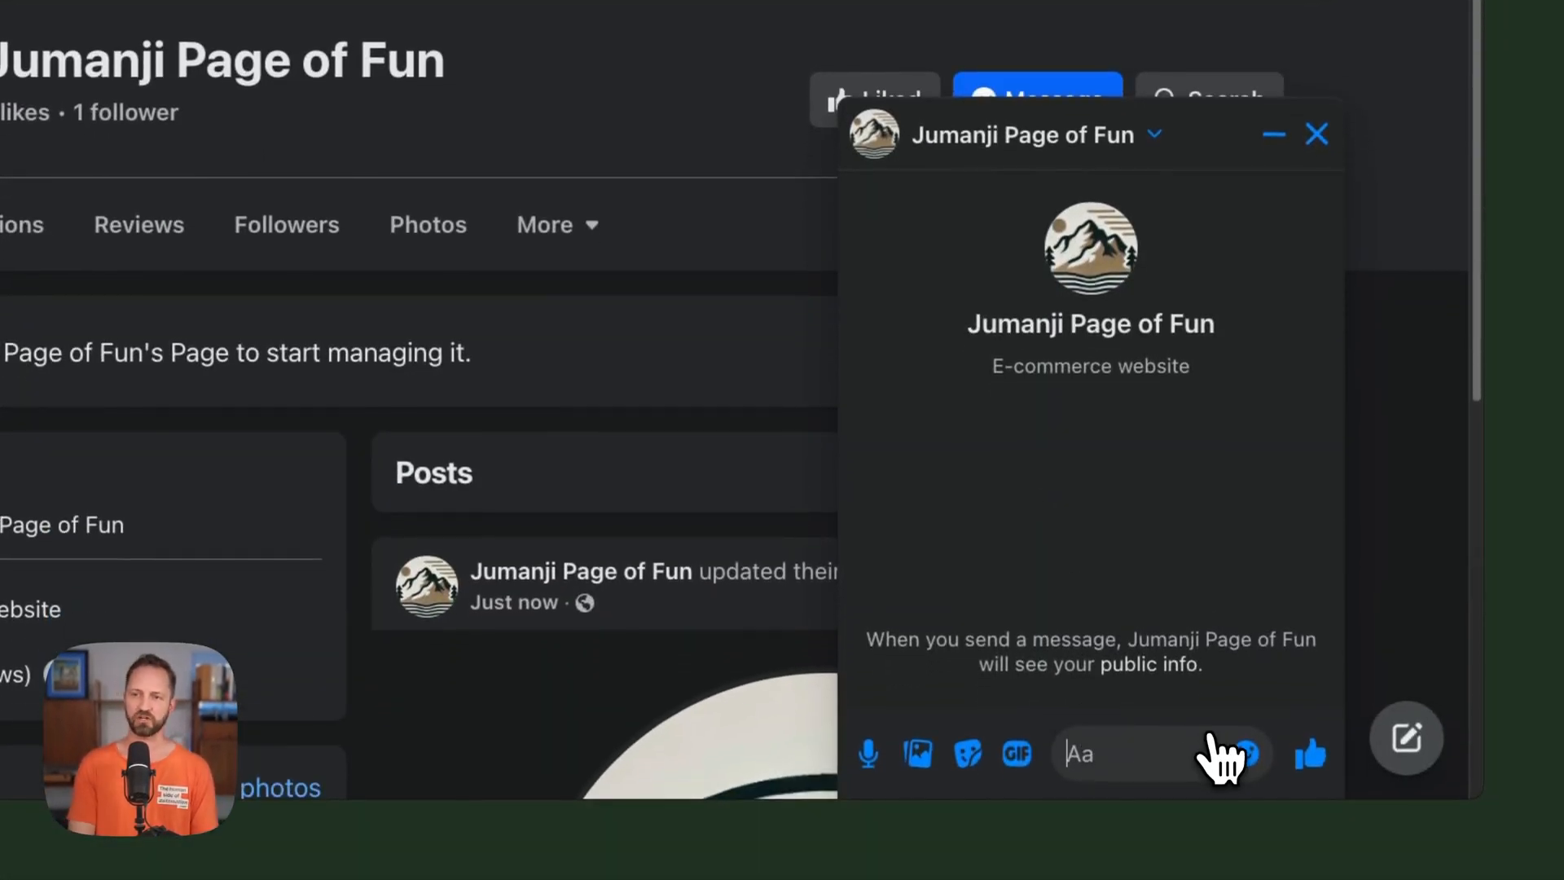
text(what produ)
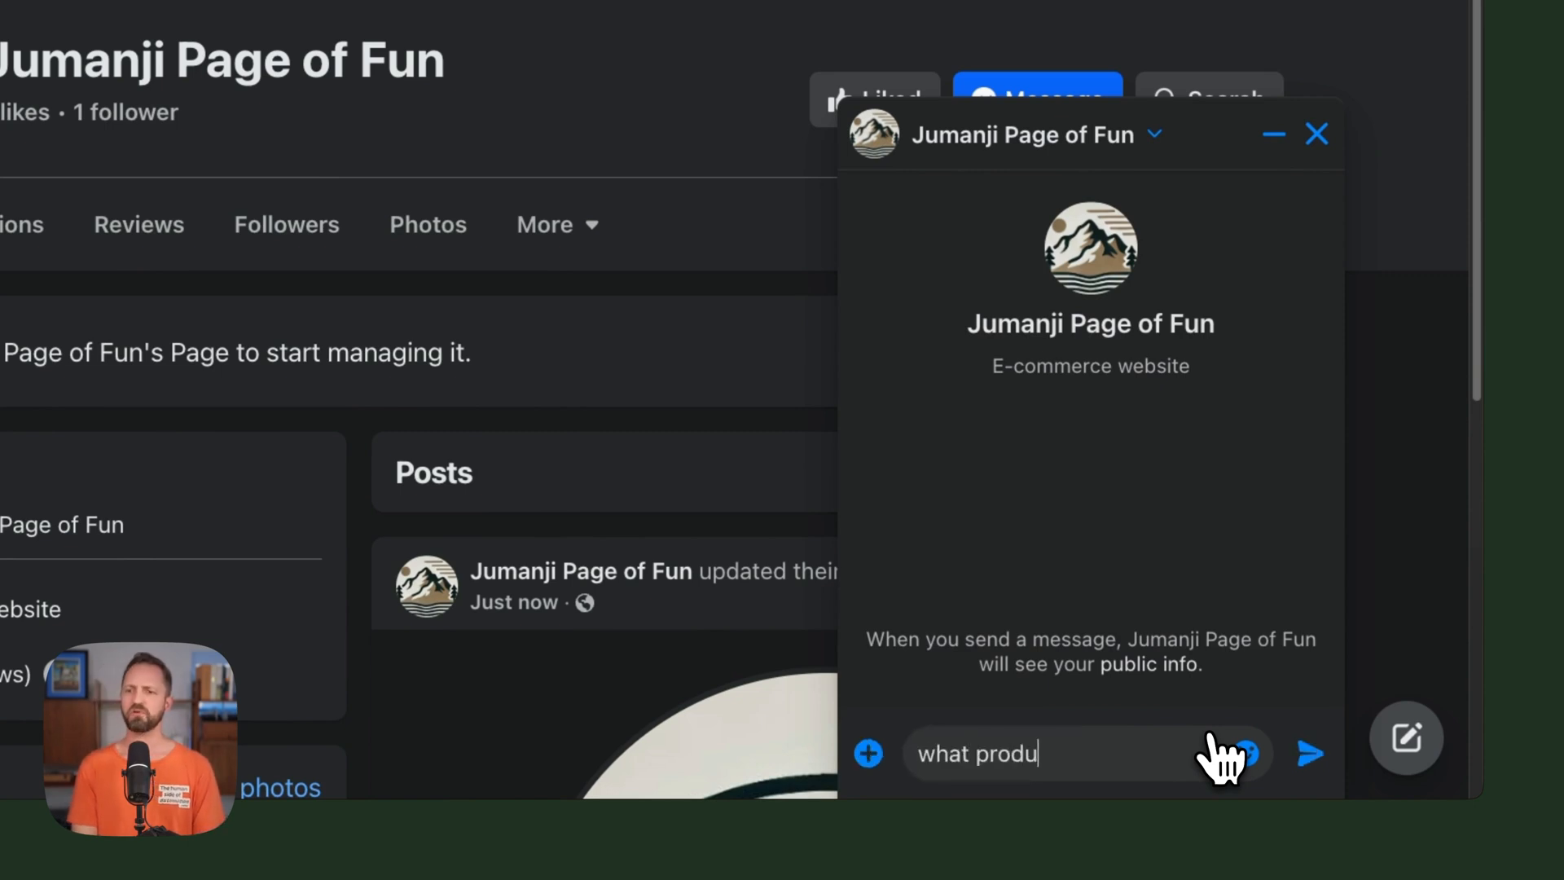
text(cts do you sell?)
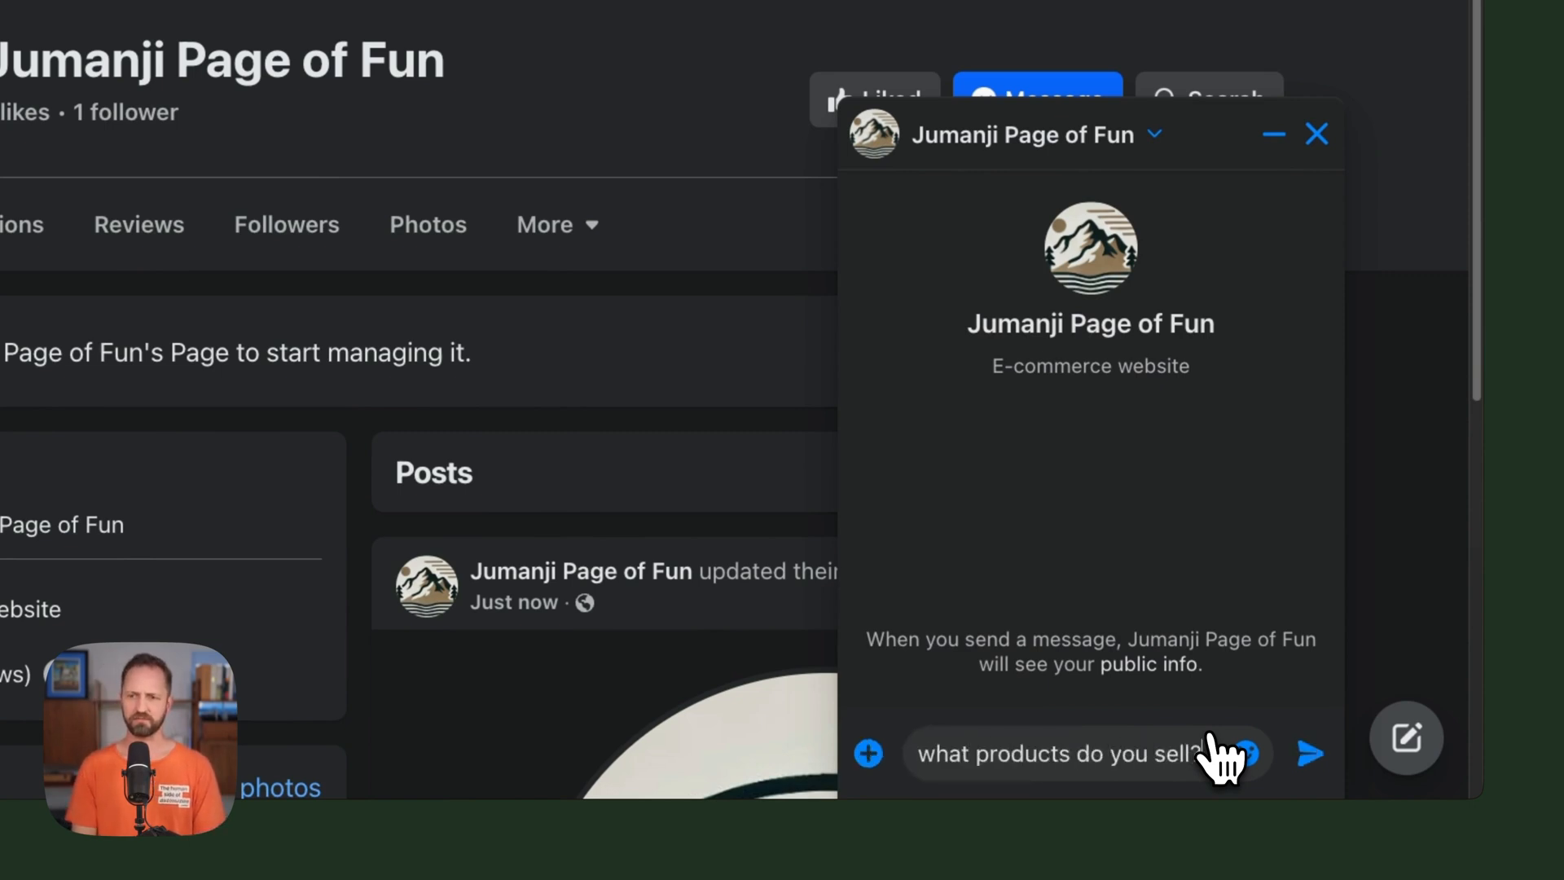
click(1310, 753)
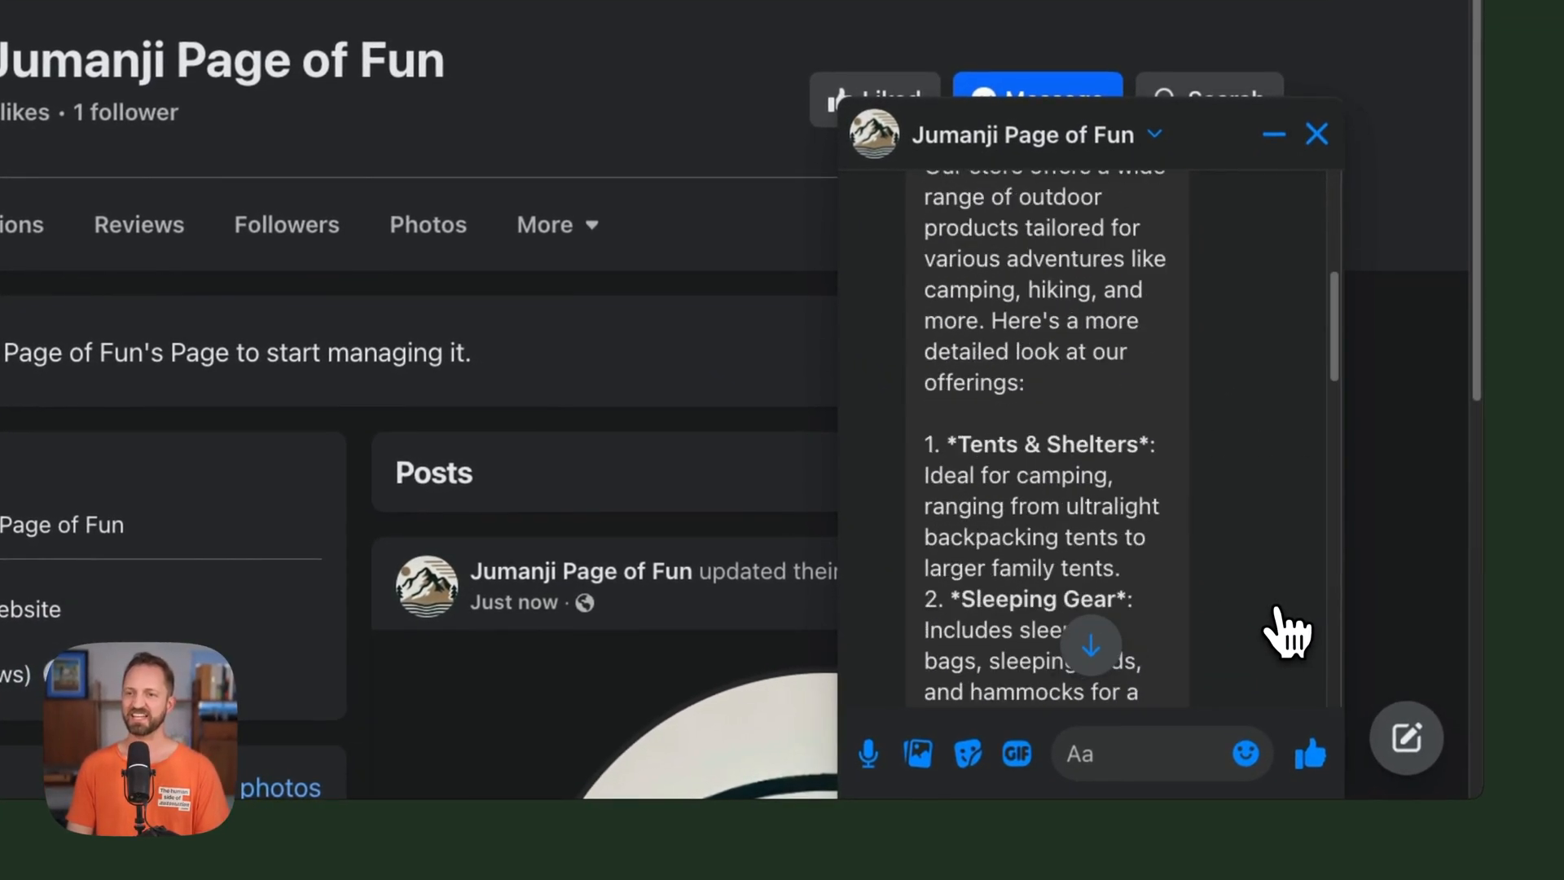
scroll(up, 3)
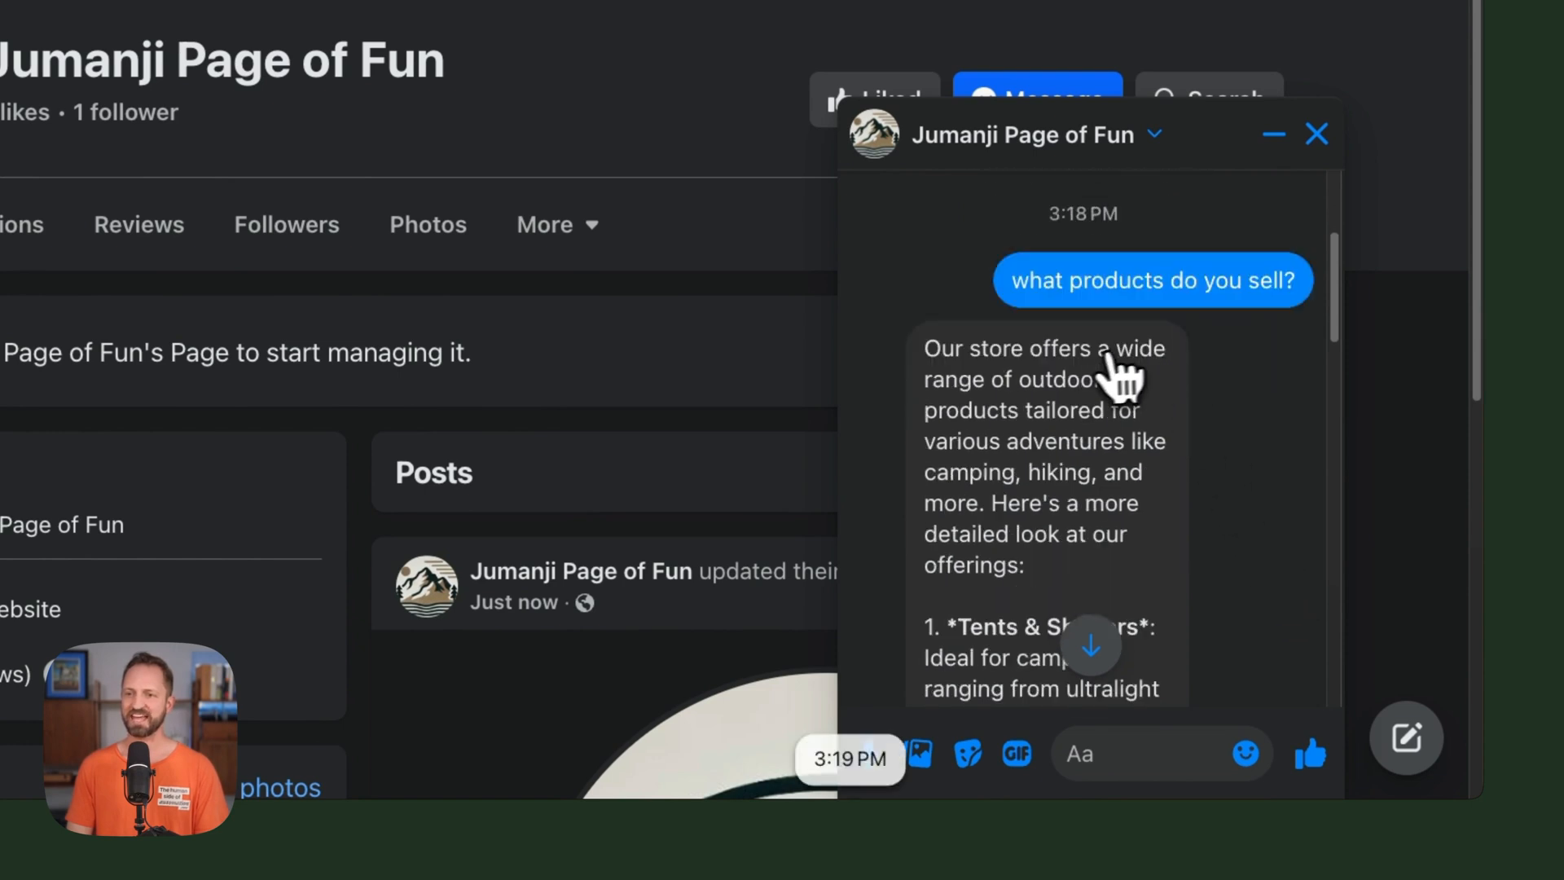
scroll(down, 3)
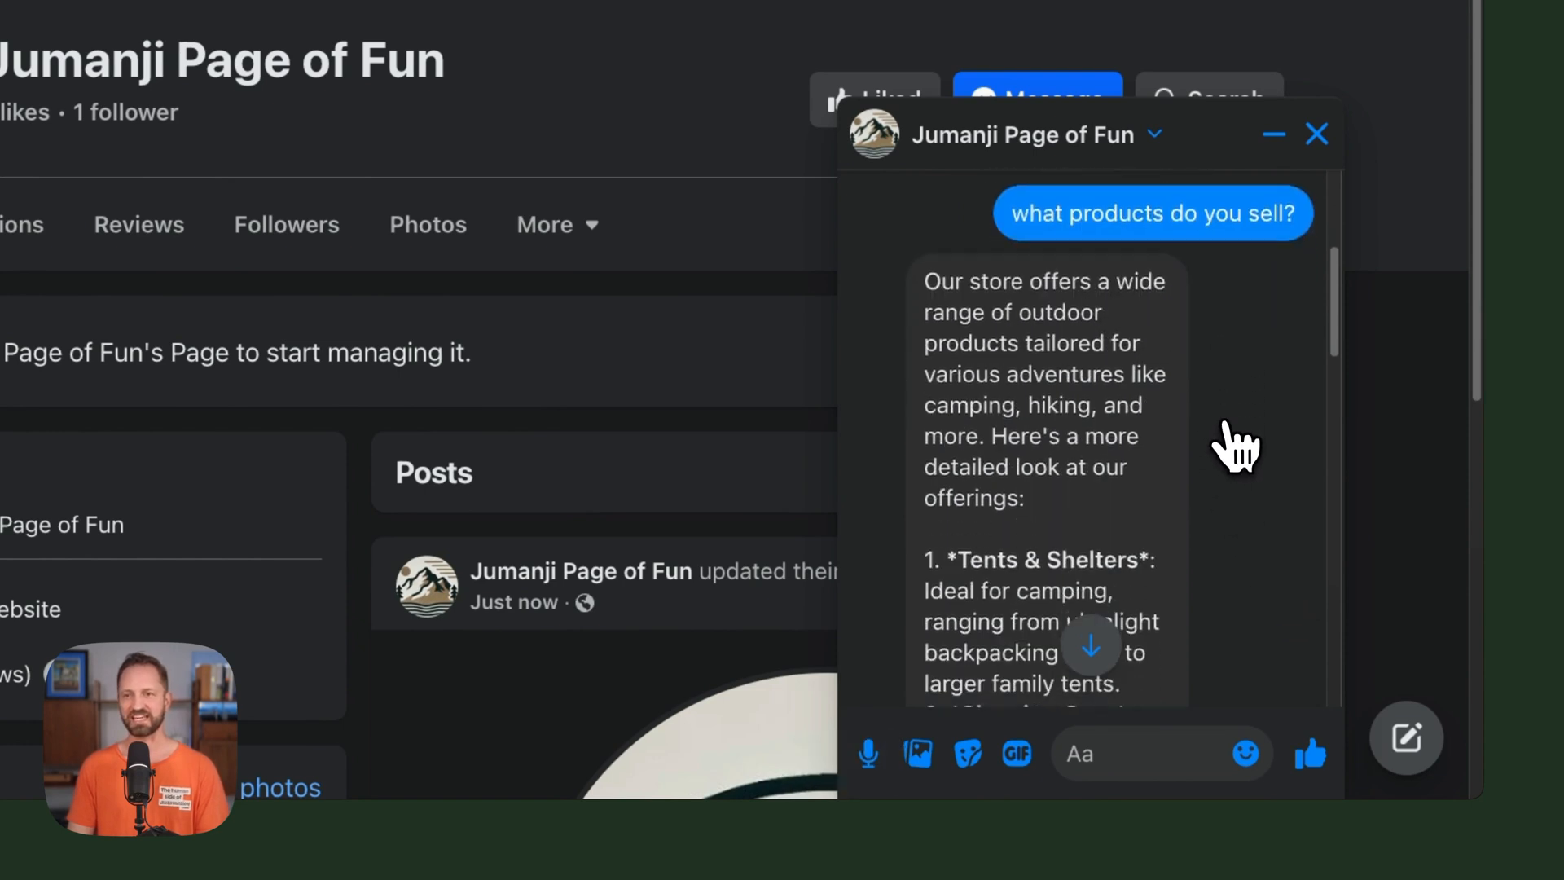
scroll(down, 3)
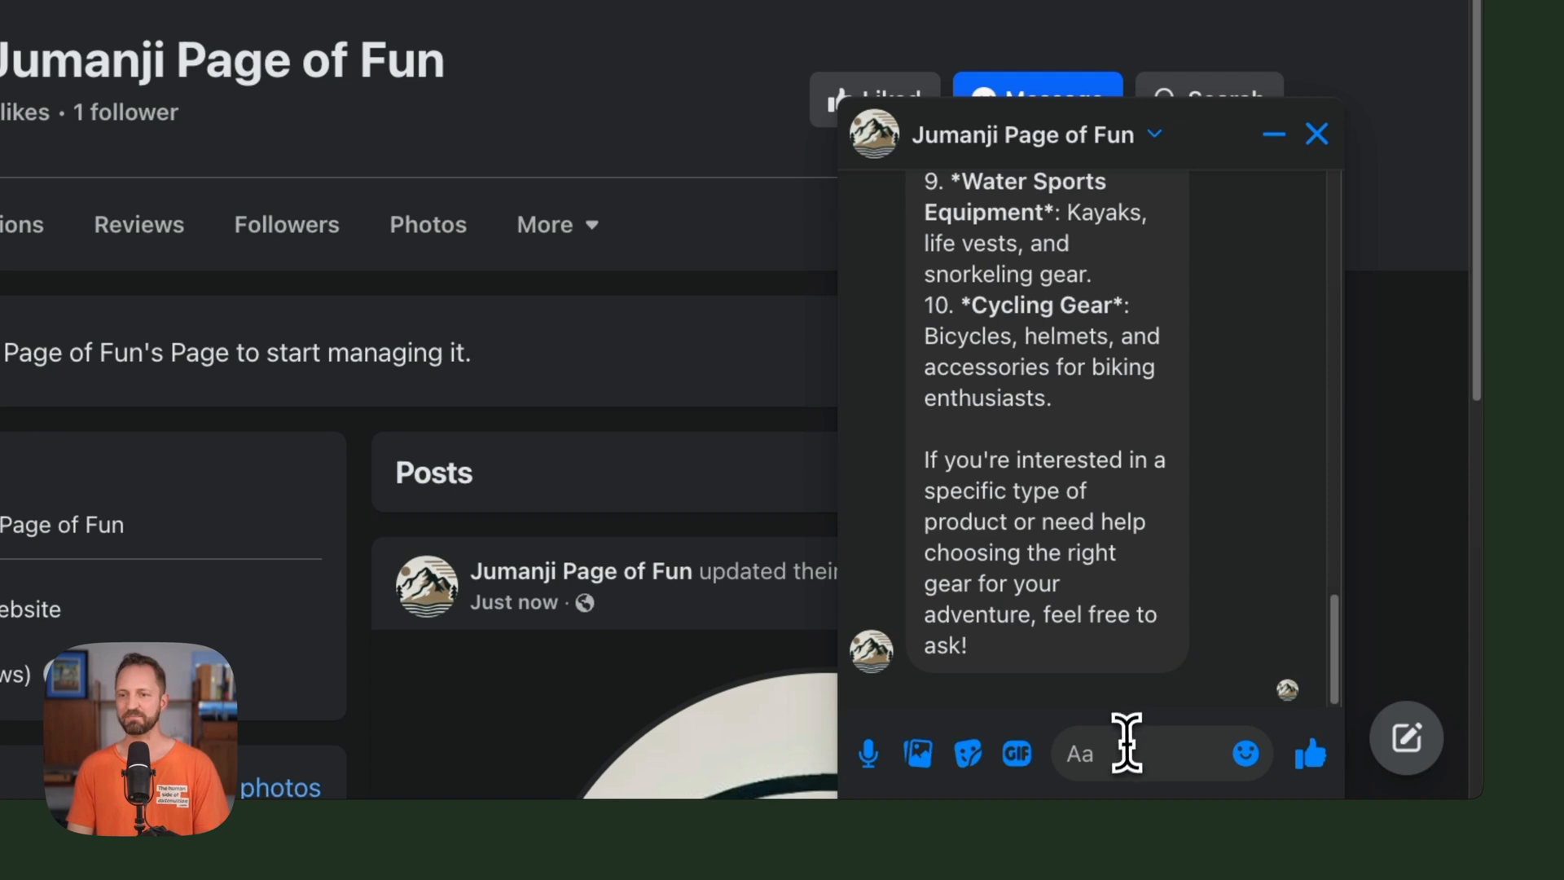